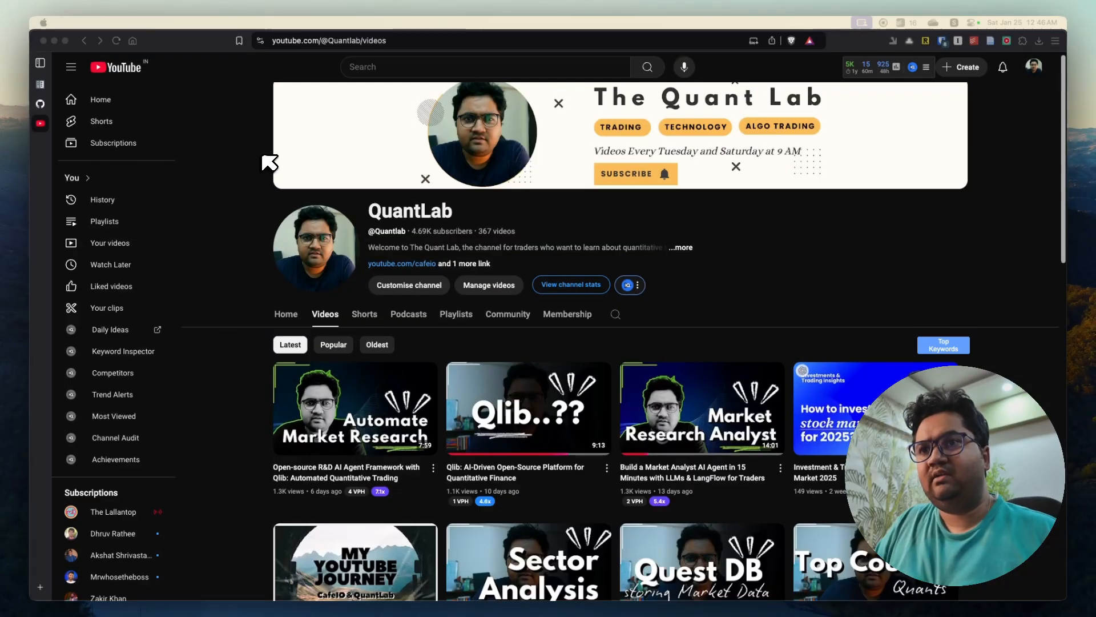
pyautogui.moveTo(724, 217)
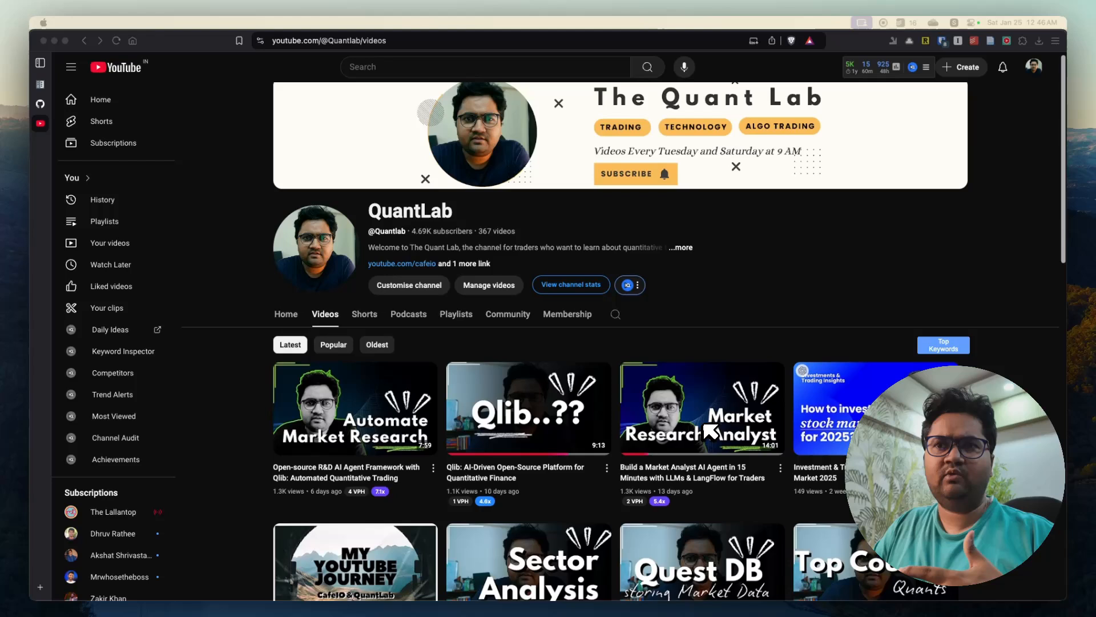
pyautogui.moveTo(481, 426)
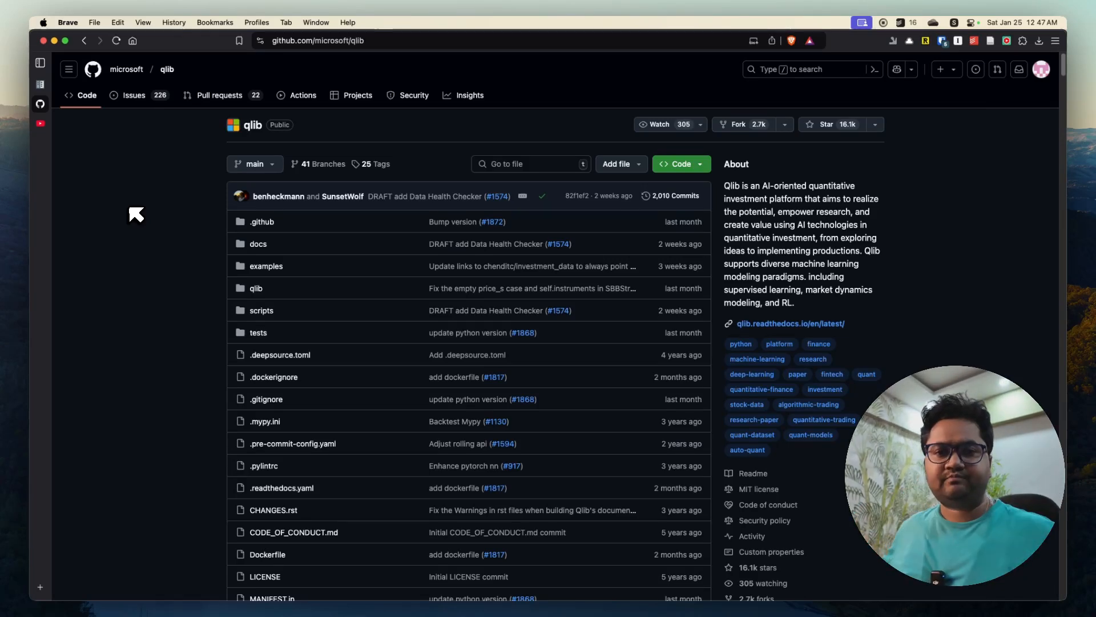
pyautogui.moveTo(85, 153)
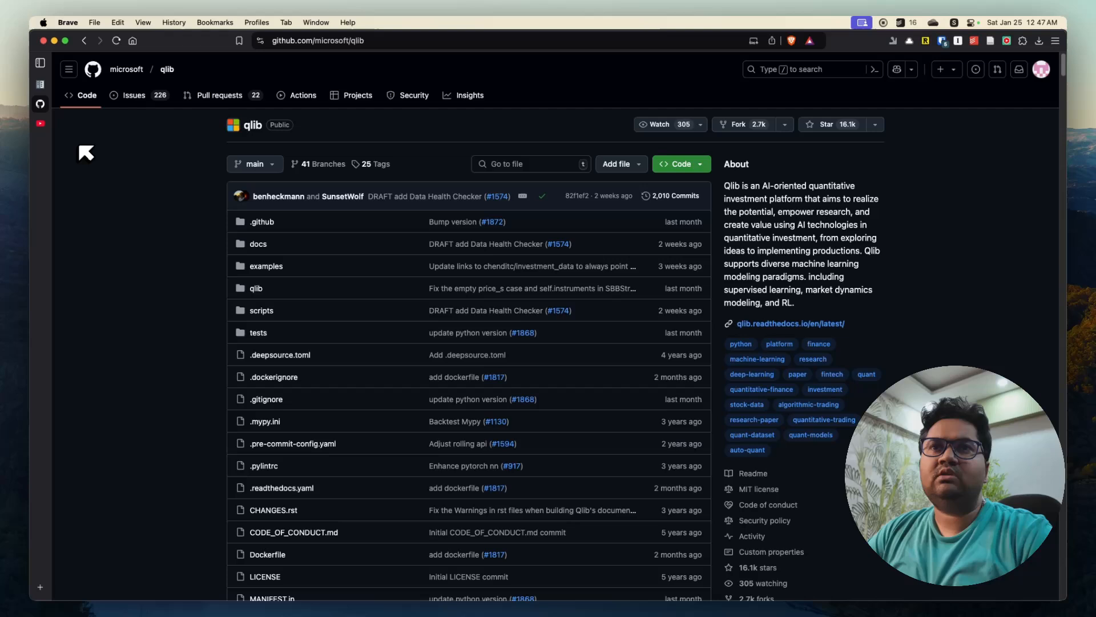
pyautogui.moveTo(91, 157)
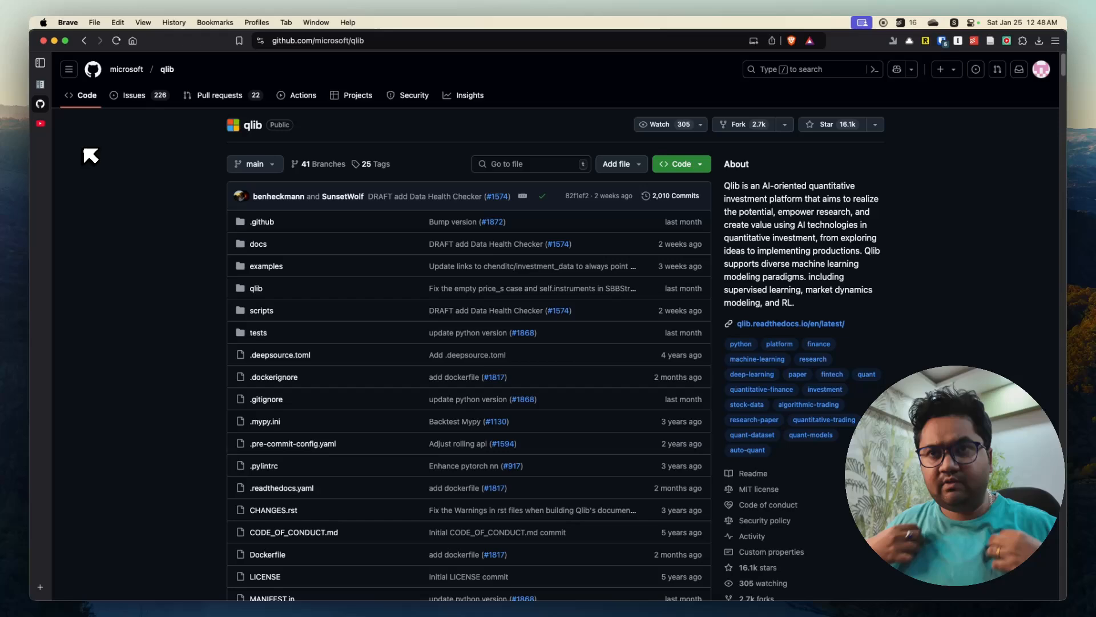
pyautogui.moveTo(189, 316)
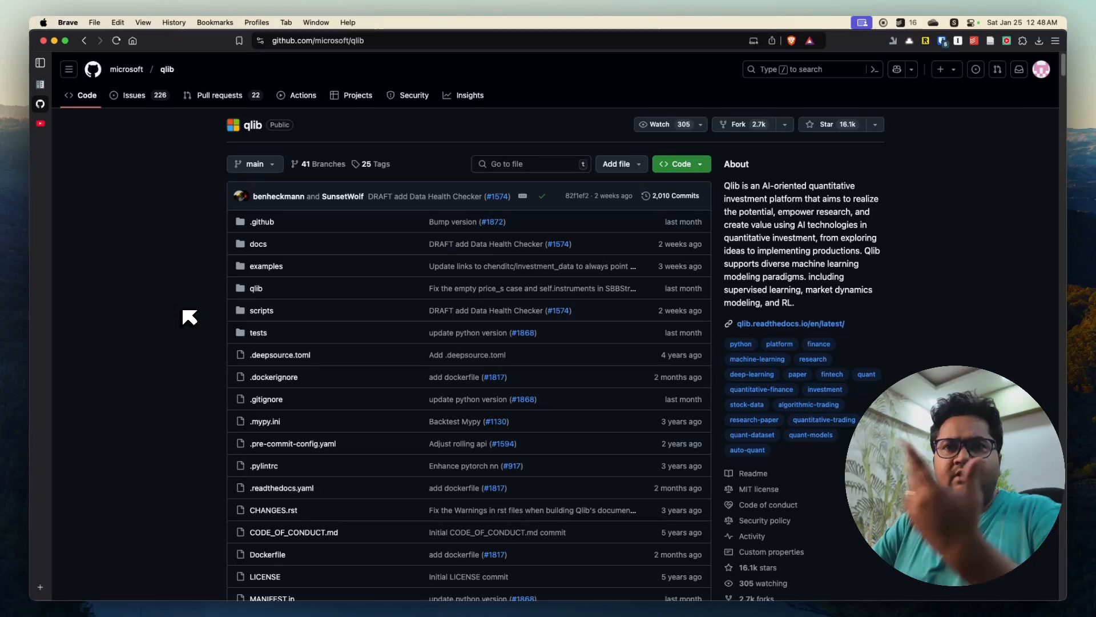
# Read the Qlib README through What's NEW and Framework of Qlib down to Quick Start
pyautogui.scroll(-3)
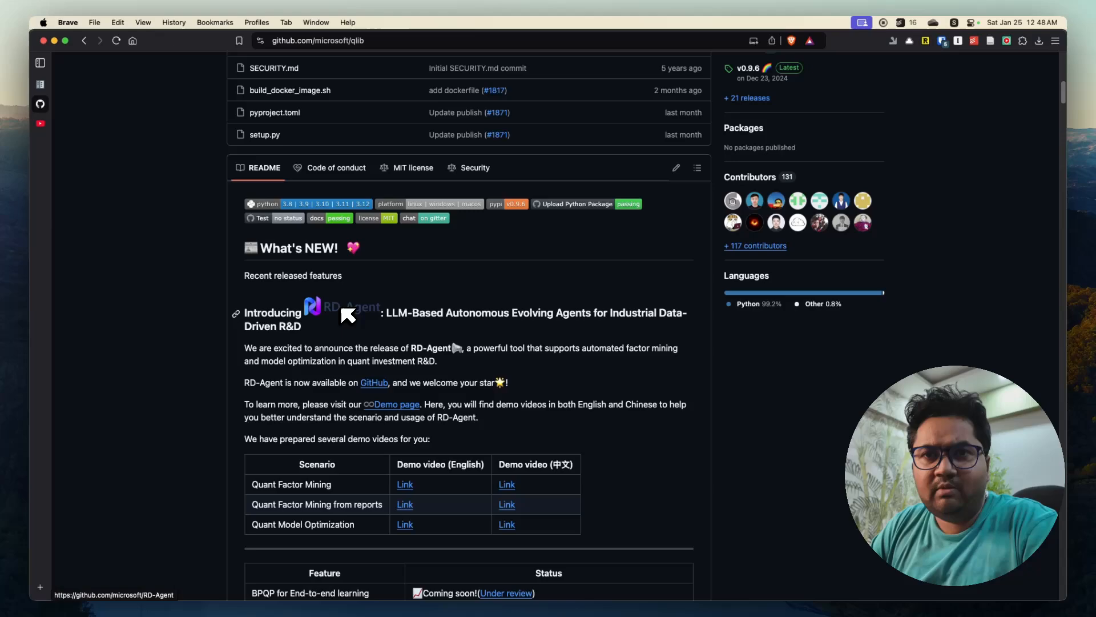
pyautogui.scroll(-3)
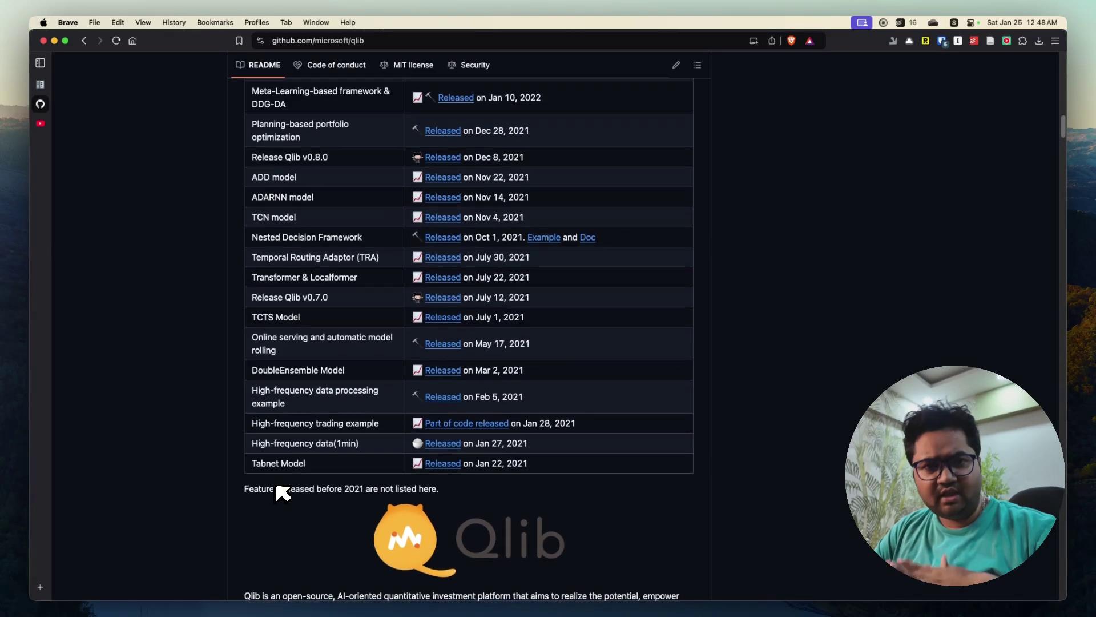
pyautogui.scroll(-3)
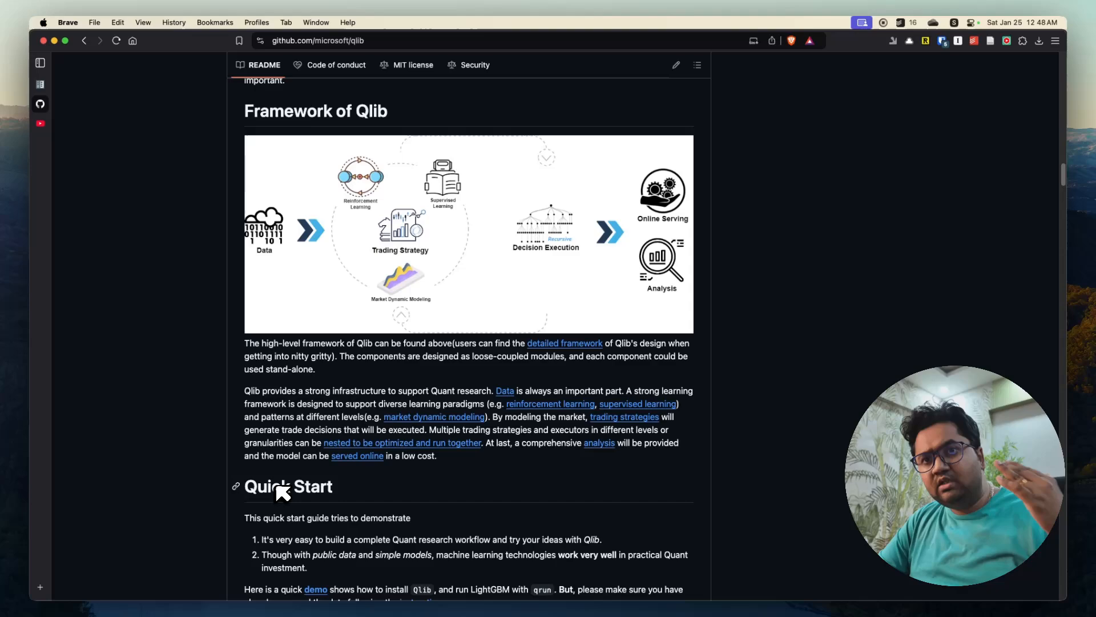
pyautogui.scroll(-3)
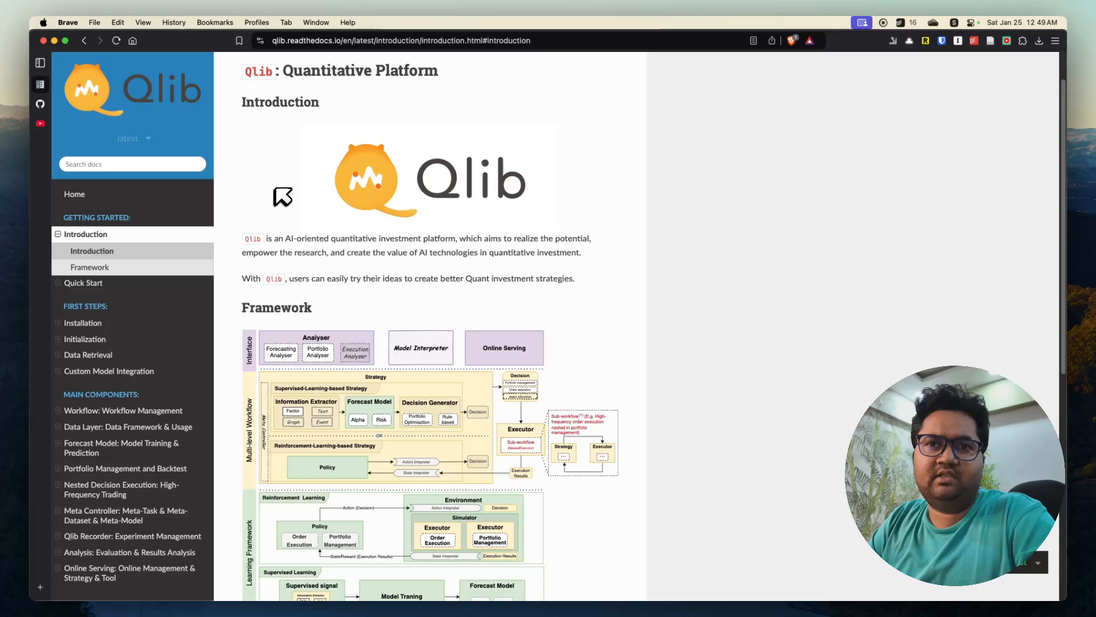
# Bring the readthedocs Framework diagram of interface, workflow, learning and infrastructure layers into view
pyautogui.scroll(-3)
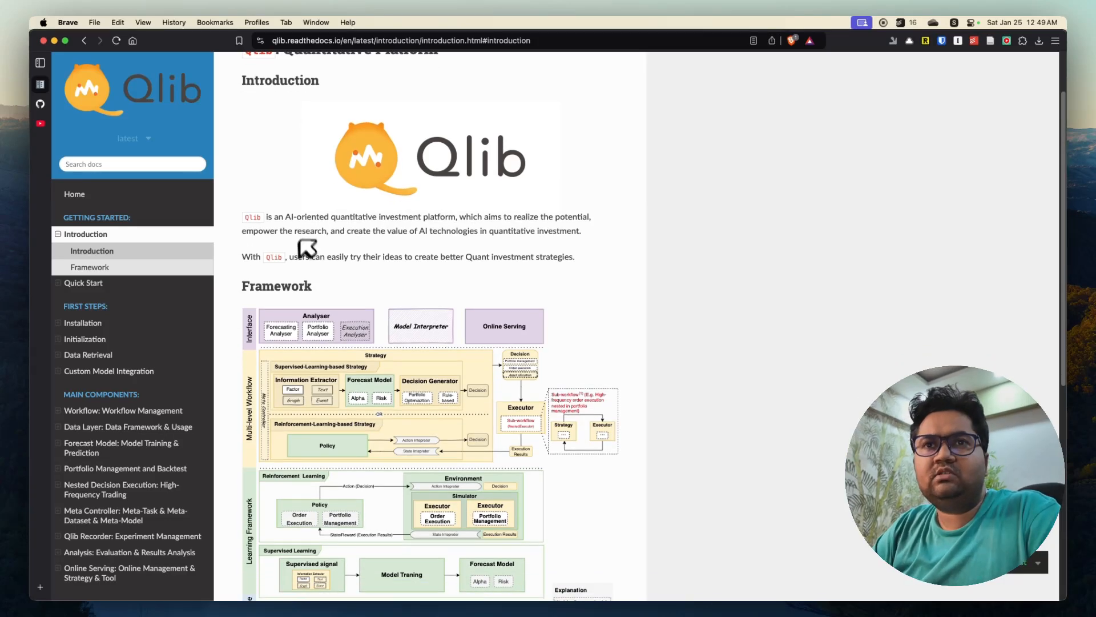
pyautogui.scroll(-3)
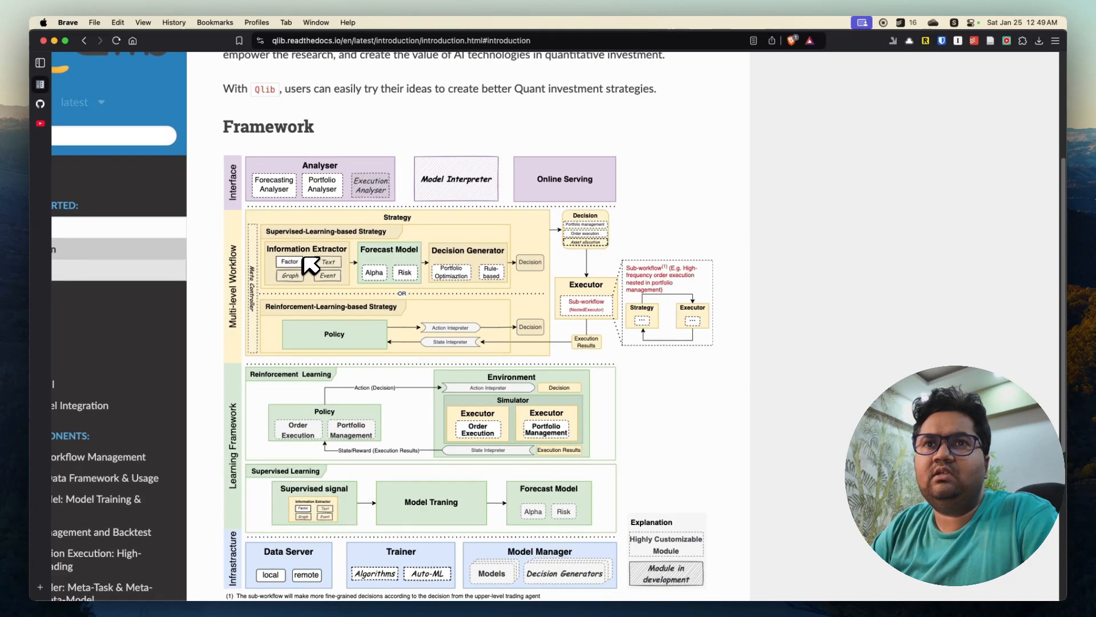
pyautogui.scroll(-3)
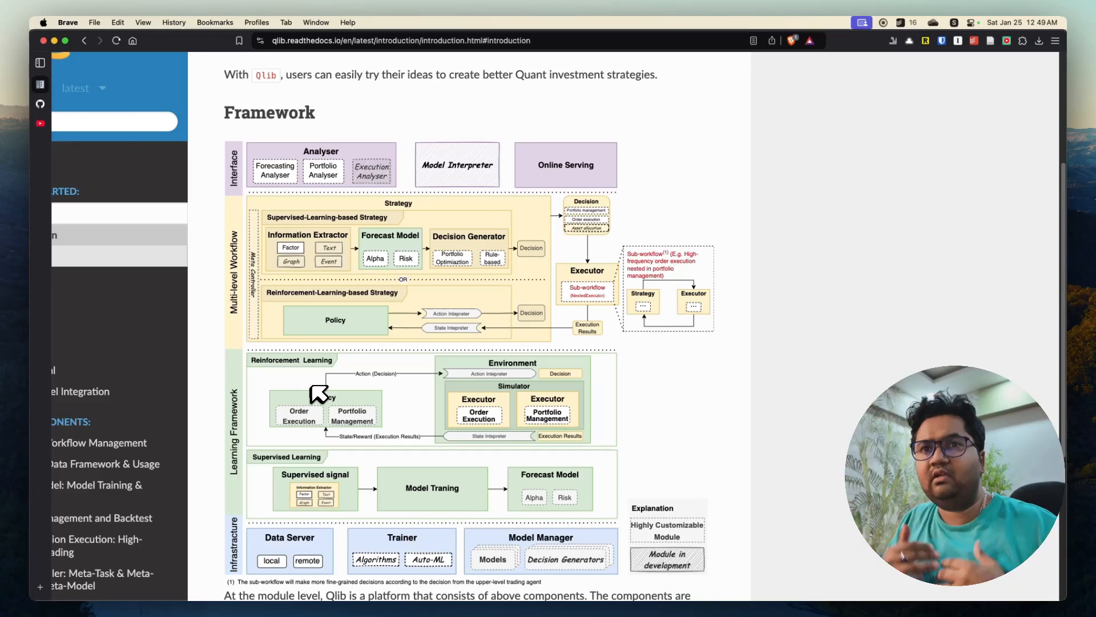
pyautogui.moveTo(385, 306)
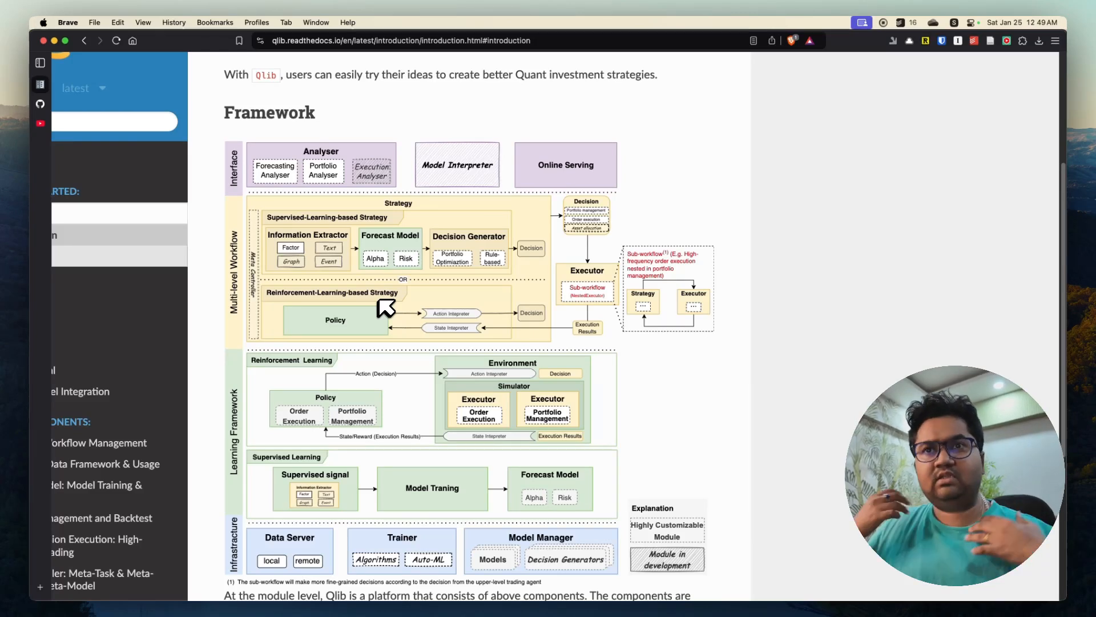
pyautogui.moveTo(374, 320)
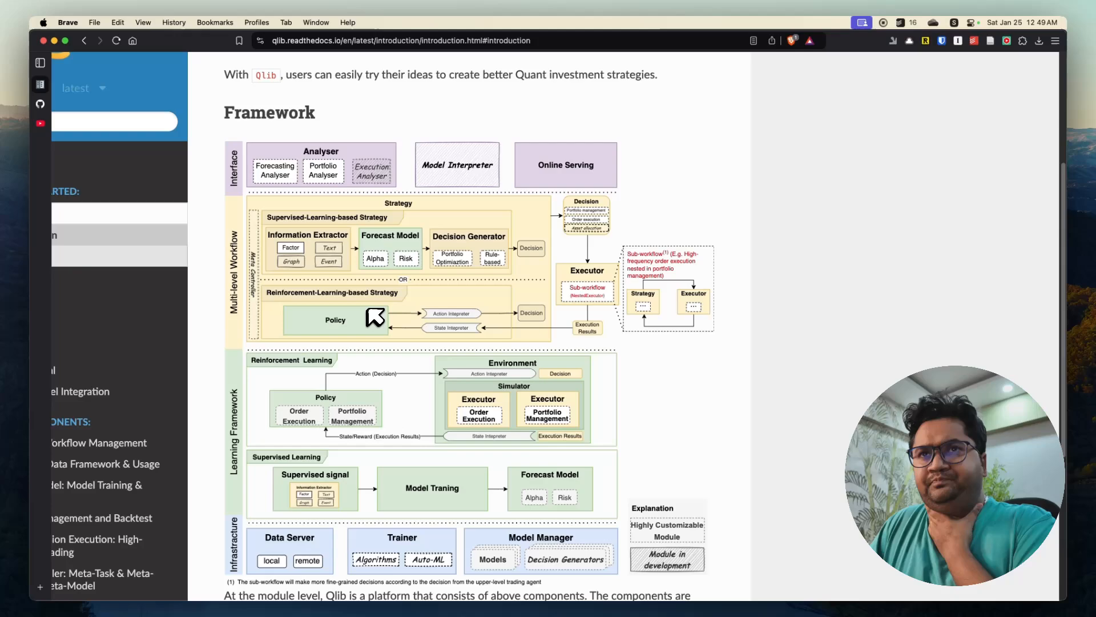
pyautogui.moveTo(298, 214)
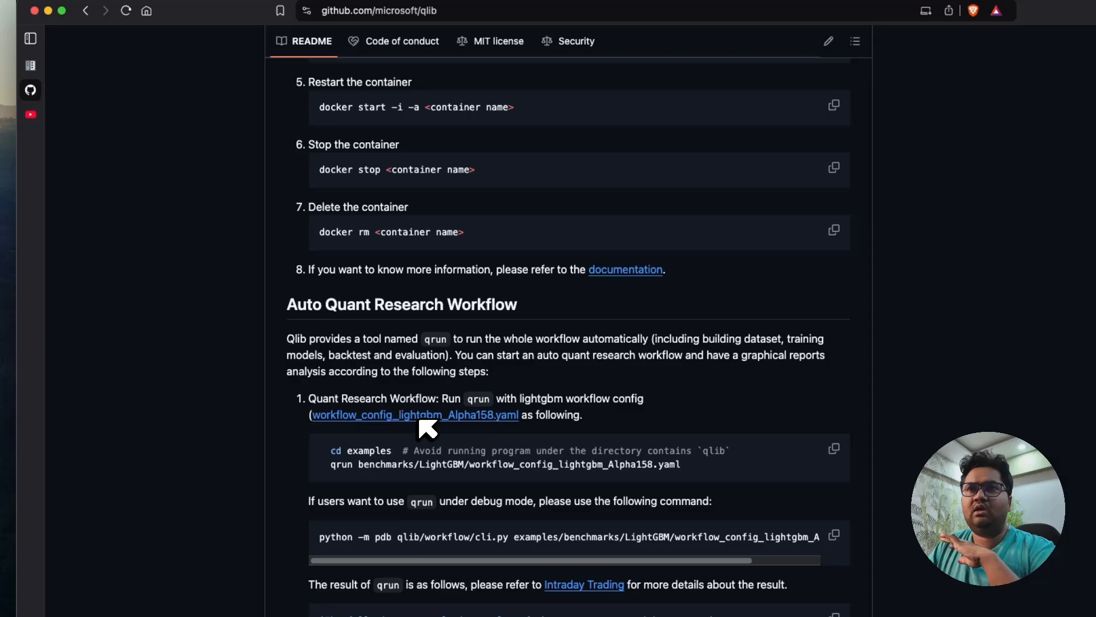
# Revisit the README's overview, Quick Start and Installation sections
pyautogui.scroll(3)
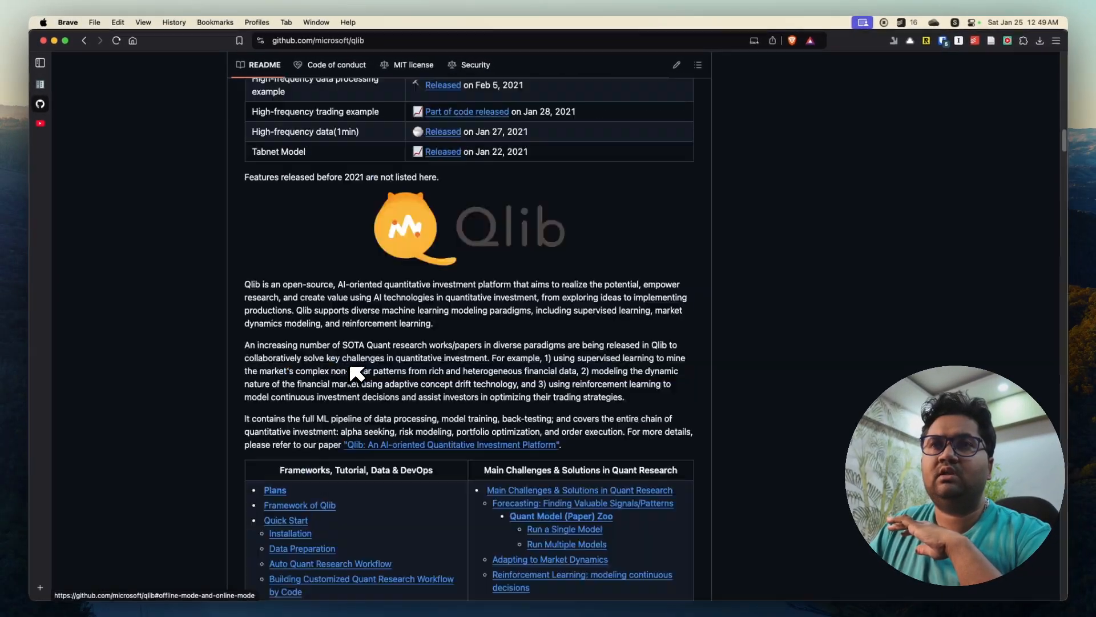
pyautogui.scroll(-3)
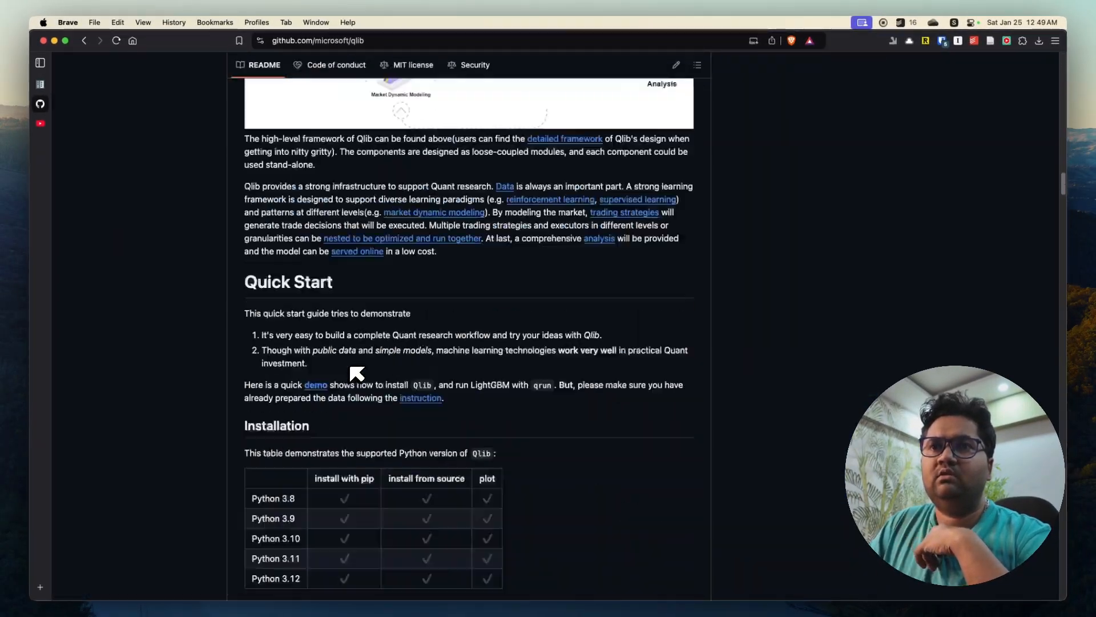
pyautogui.scroll(-3)
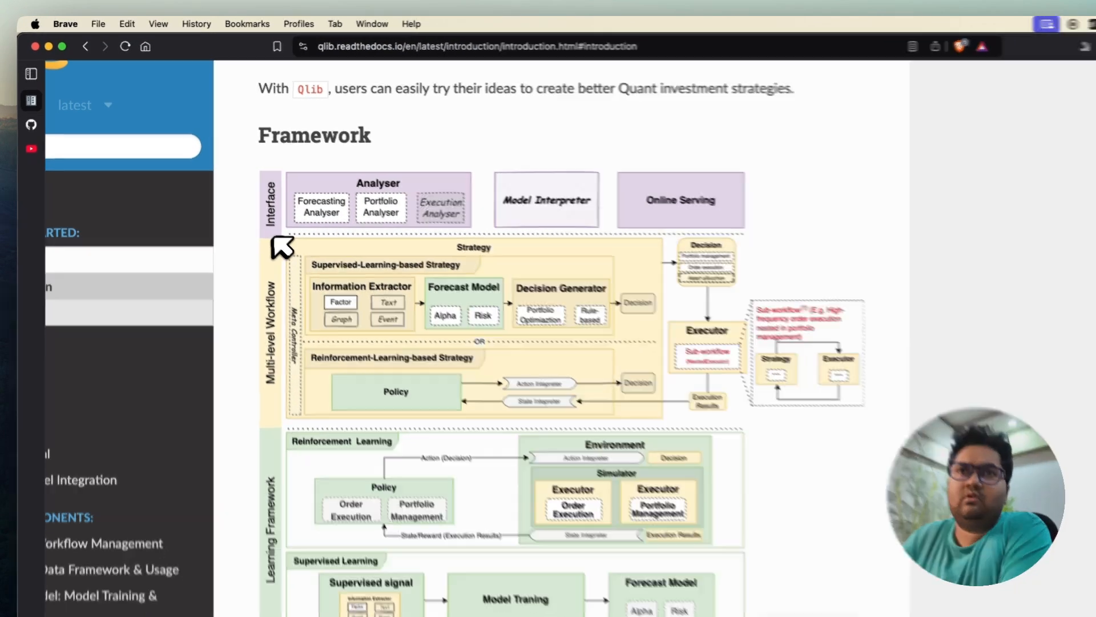
# Move past the Framework diagram to the Name/Description layer table and module notes
pyautogui.scroll(-3)
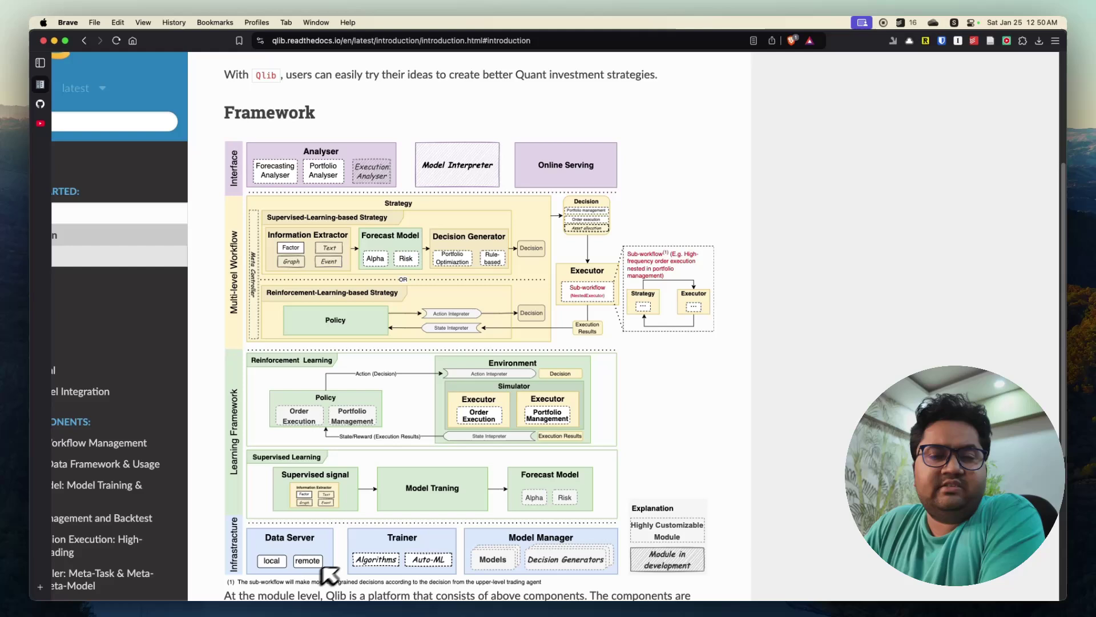
pyautogui.moveTo(300, 587)
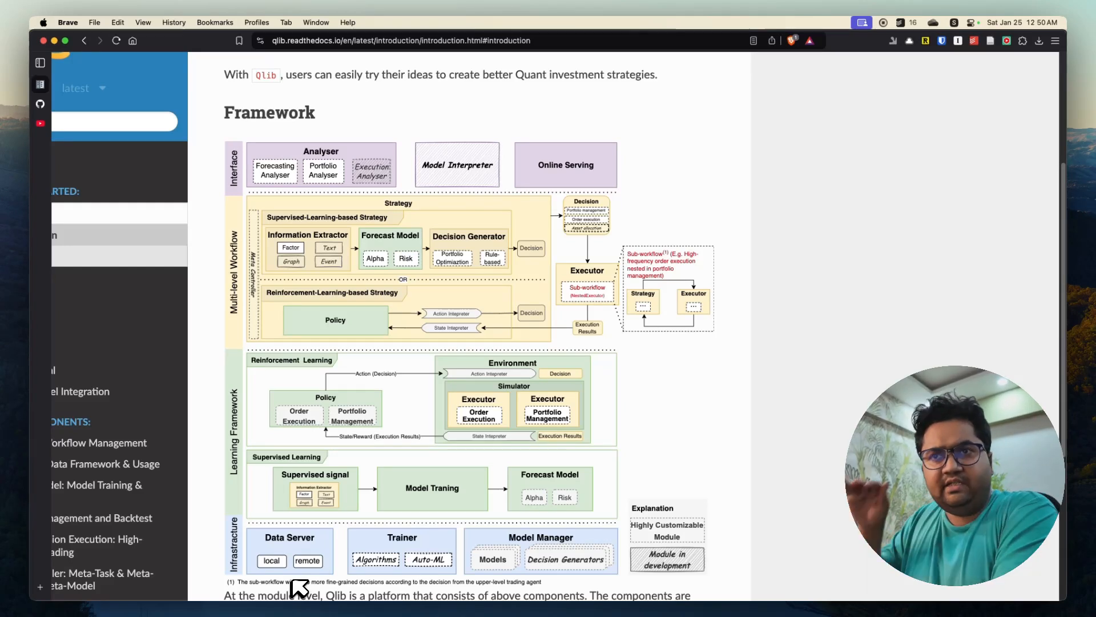
pyautogui.moveTo(367, 431)
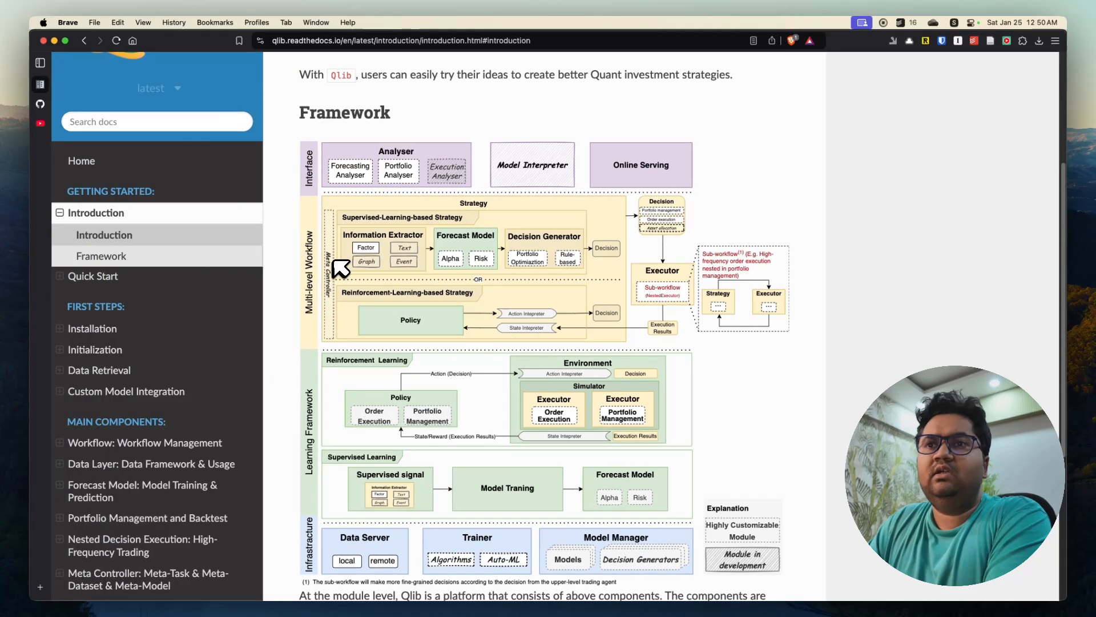
pyautogui.scroll(-3)
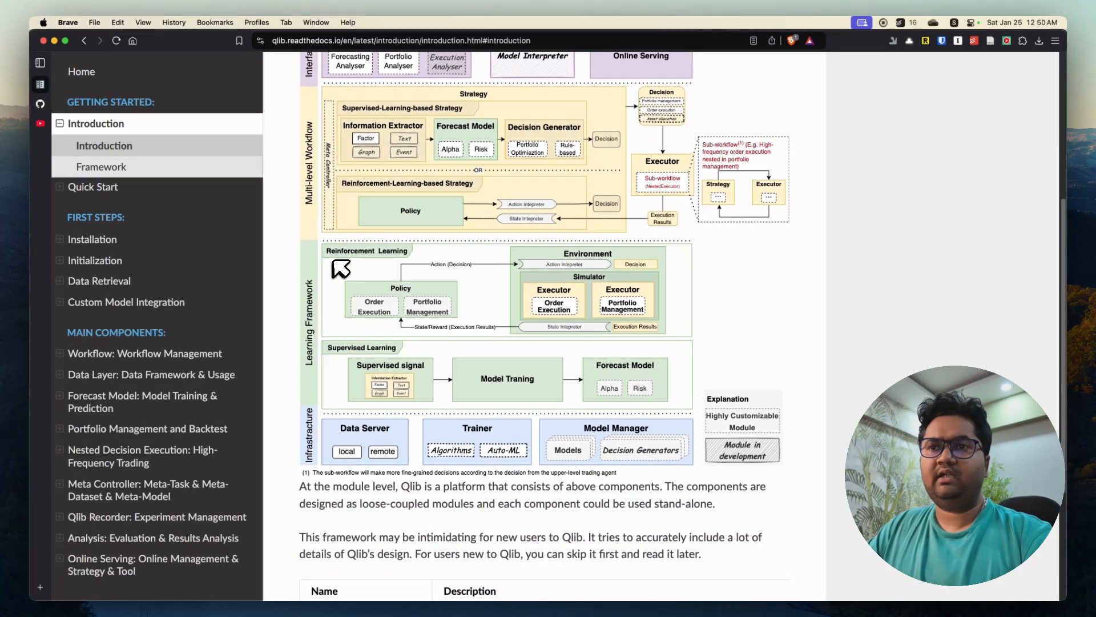
pyautogui.scroll(-3)
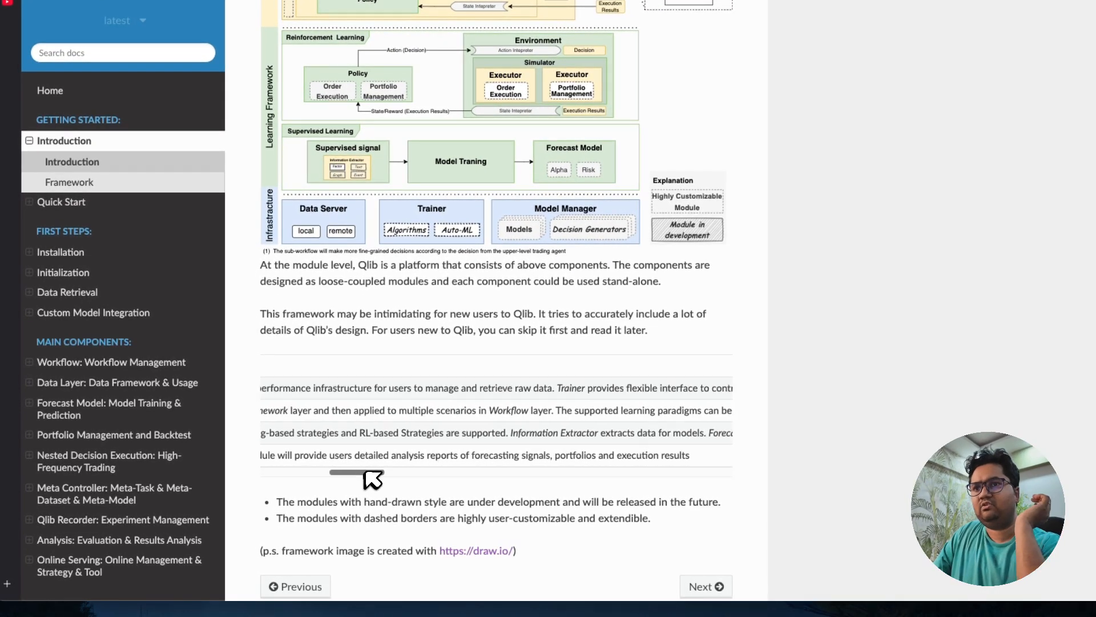
# Slide the layer table sideways to read each layer's full description, marking the Workflow layer
pyautogui.moveTo(356, 473); pyautogui.dragTo(398, 479)
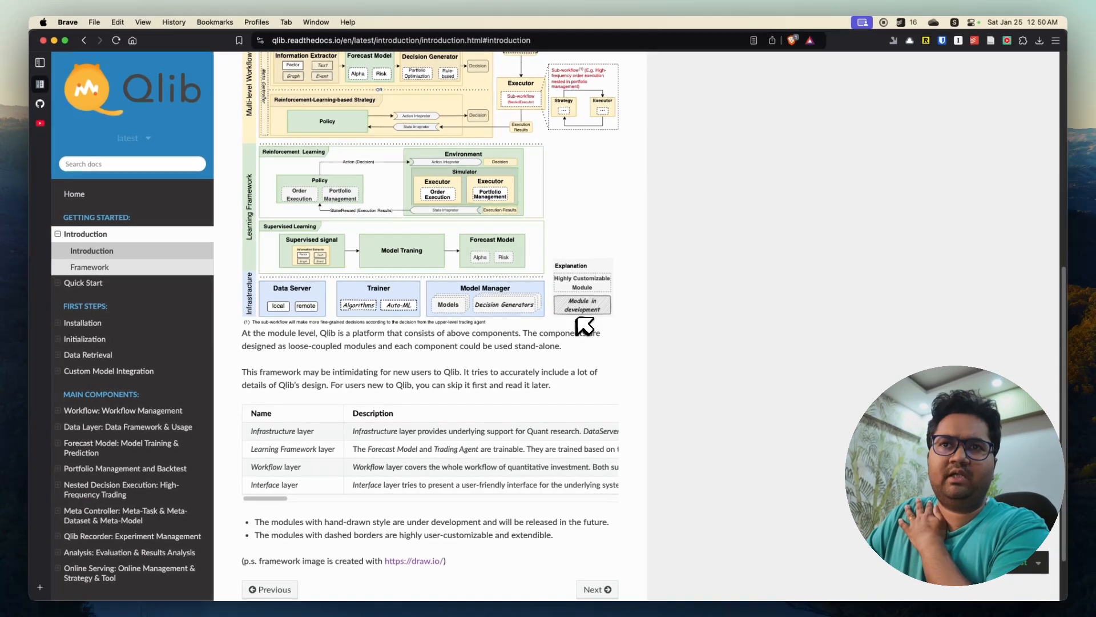
pyautogui.moveTo(301, 509)
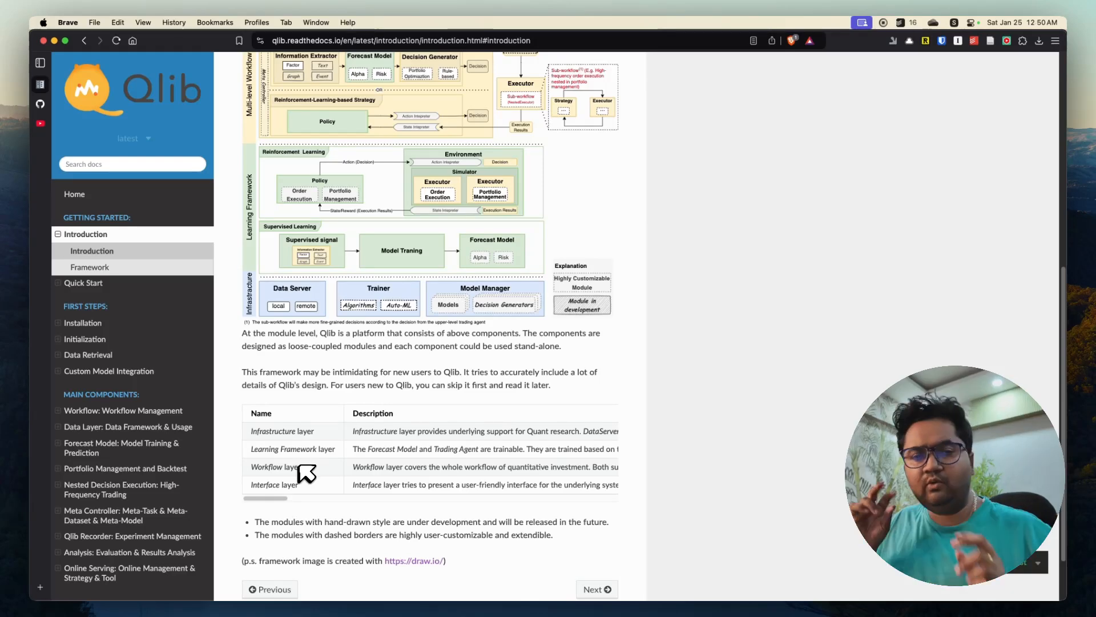
pyautogui.moveTo(278, 518)
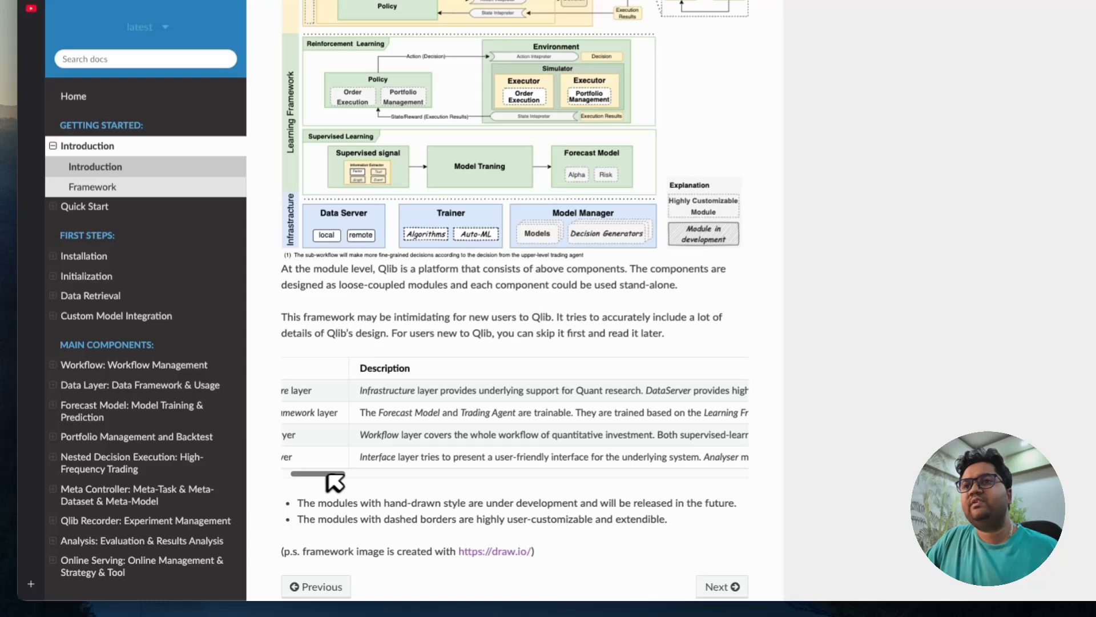
pyautogui.moveTo(325, 473); pyautogui.dragTo(370, 480)
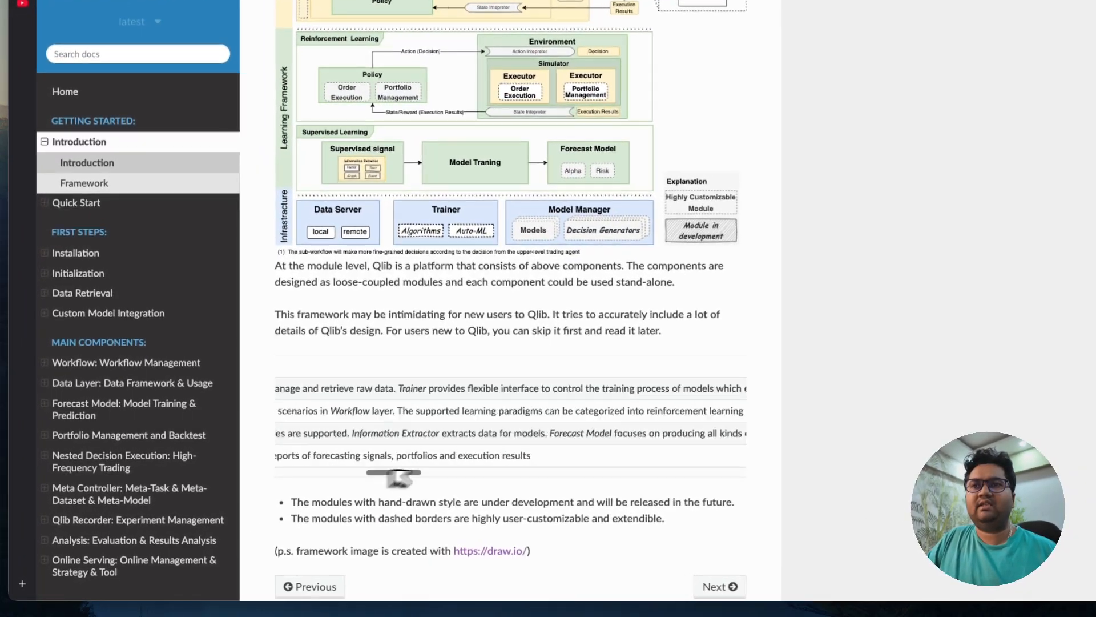
pyautogui.moveTo(393, 475); pyautogui.dragTo(420, 477)
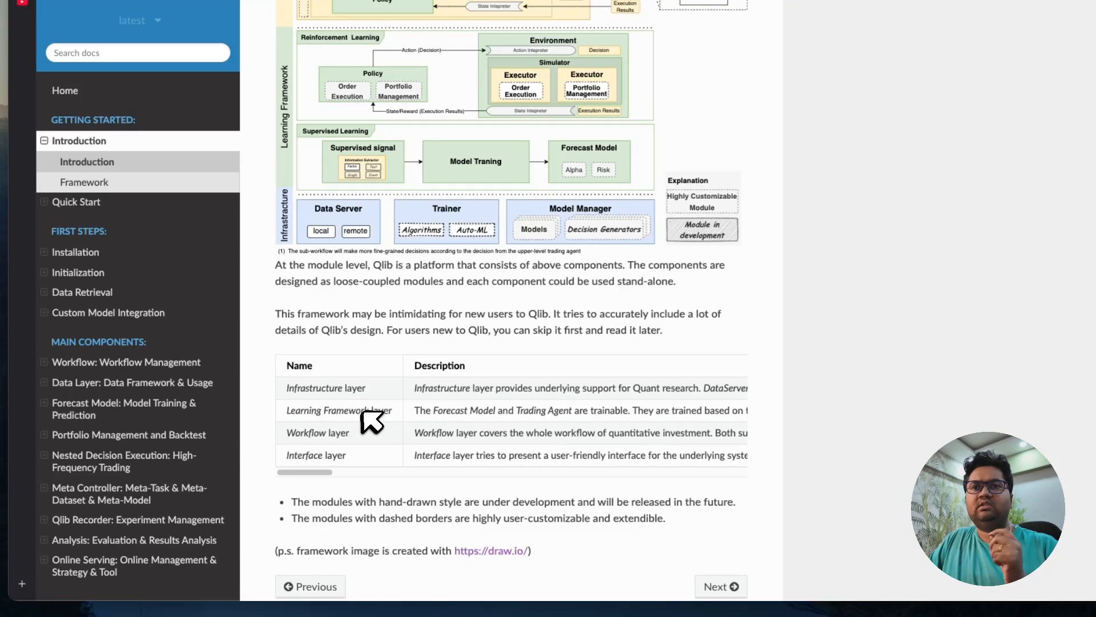
pyautogui.doubleClick(326, 410)
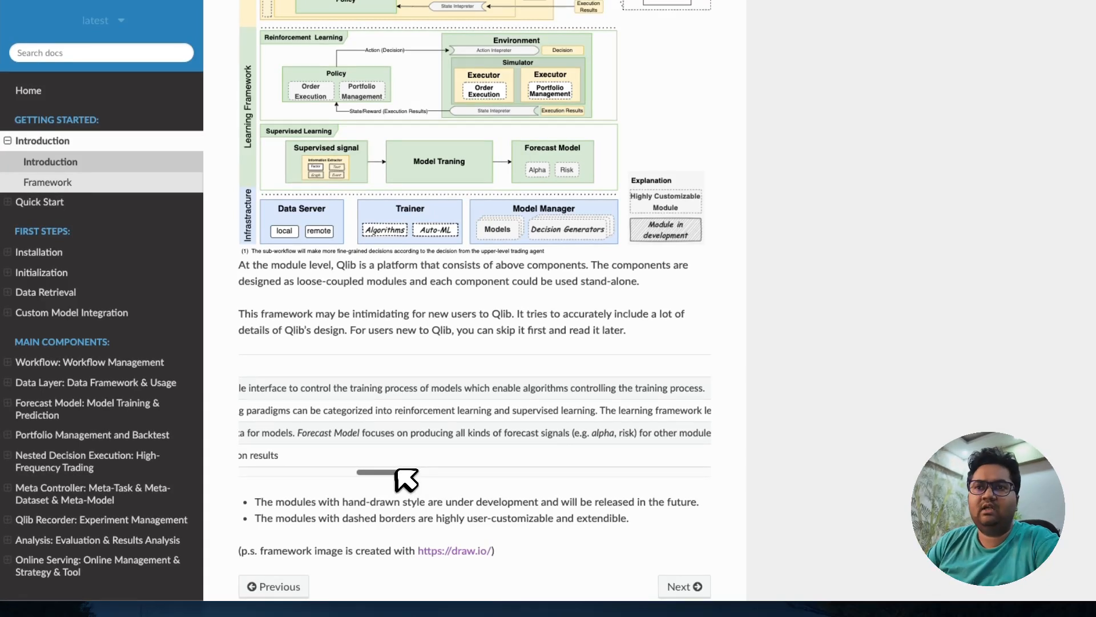
pyautogui.moveTo(405, 478); pyautogui.dragTo(447, 479)
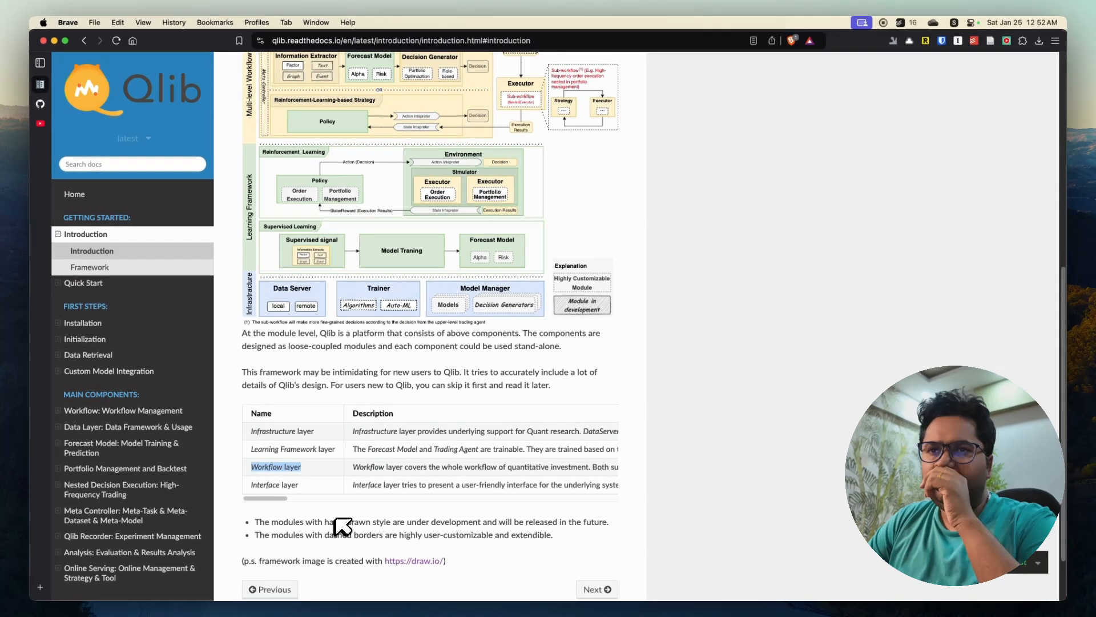
pyautogui.moveTo(418, 374)
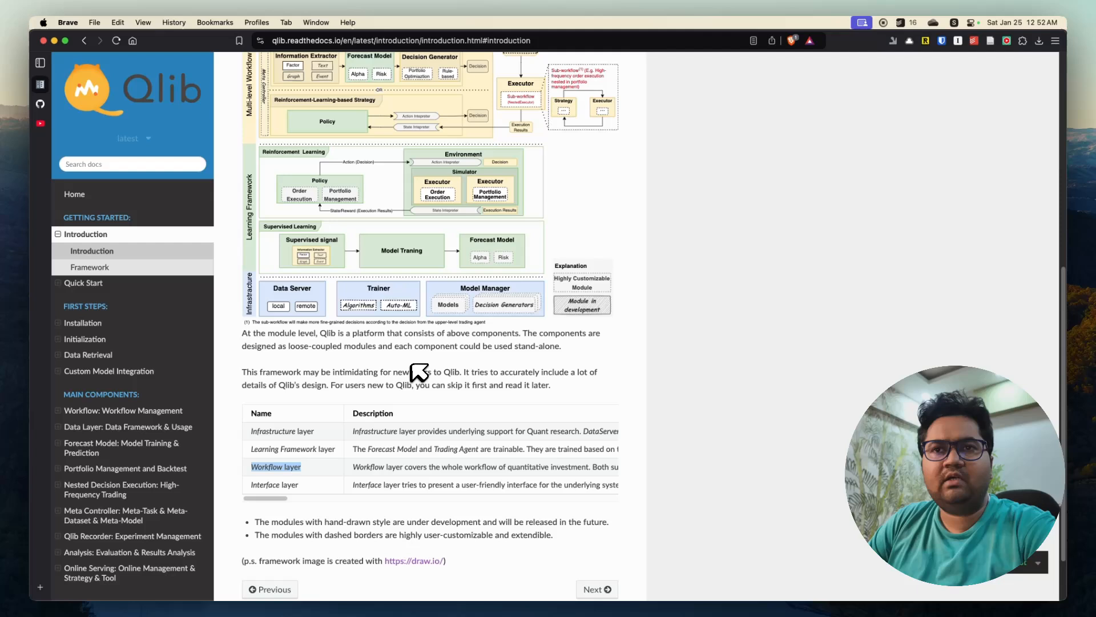
pyautogui.scroll(-3)
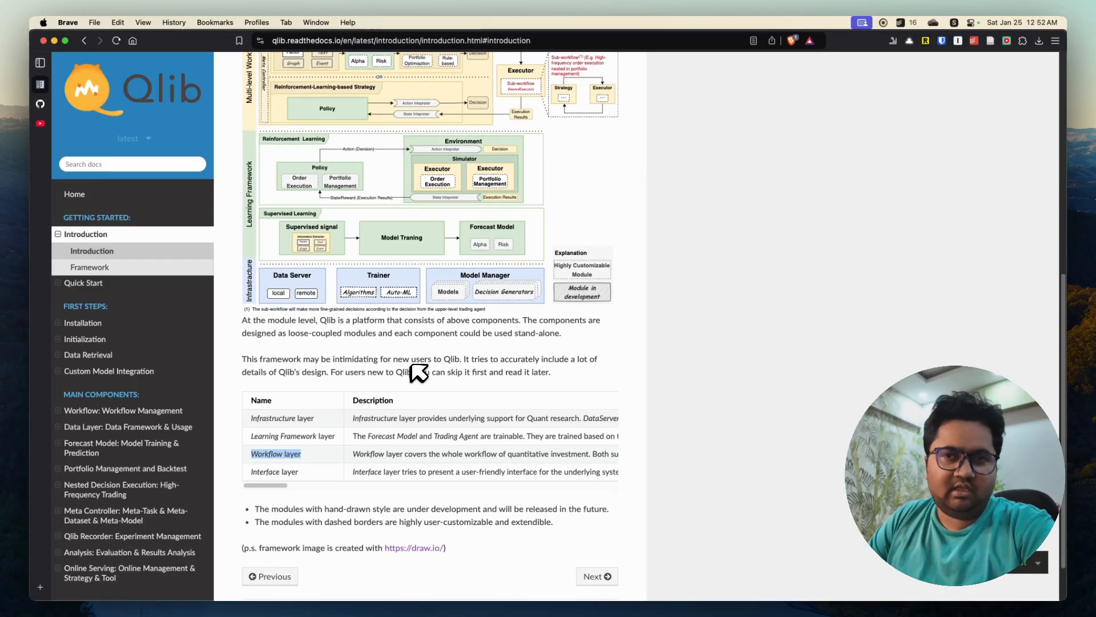
pyautogui.moveTo(147, 287)
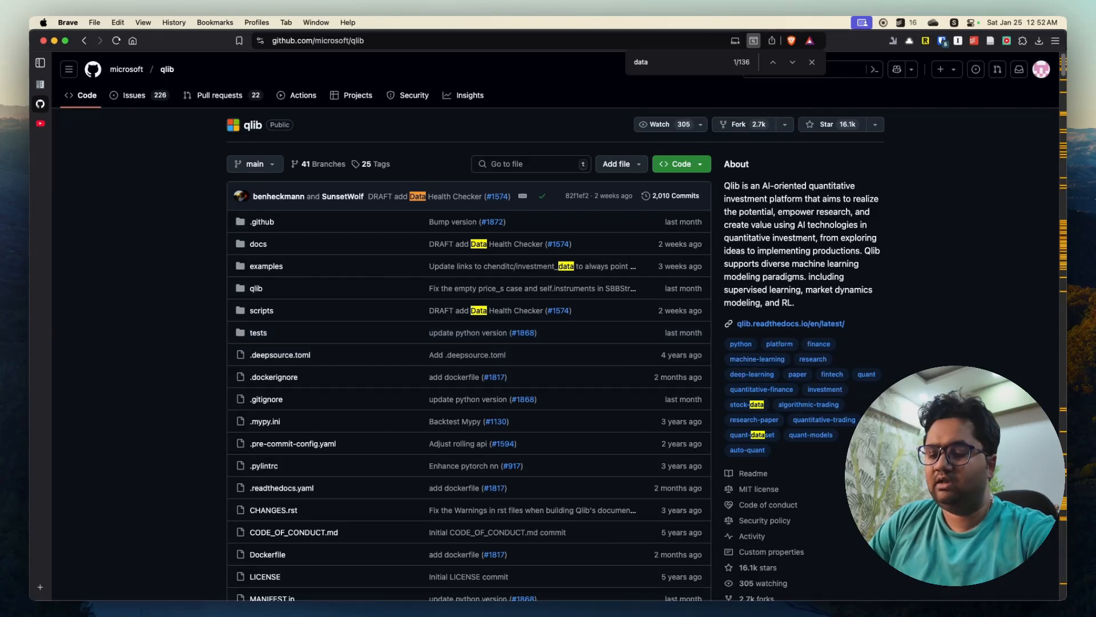
# Find 'china' in the README's Quant Dataset Zoo and open the 'Here' tutorial link menu
pyautogui.write('chinese')
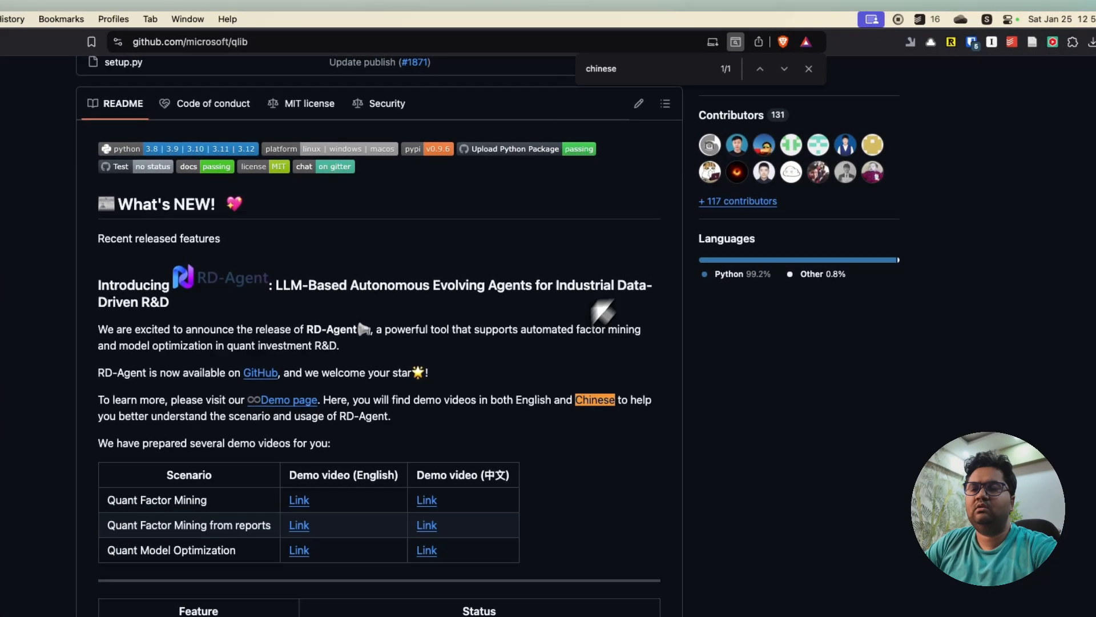
pyautogui.press('Backspace')
pyautogui.write('a')
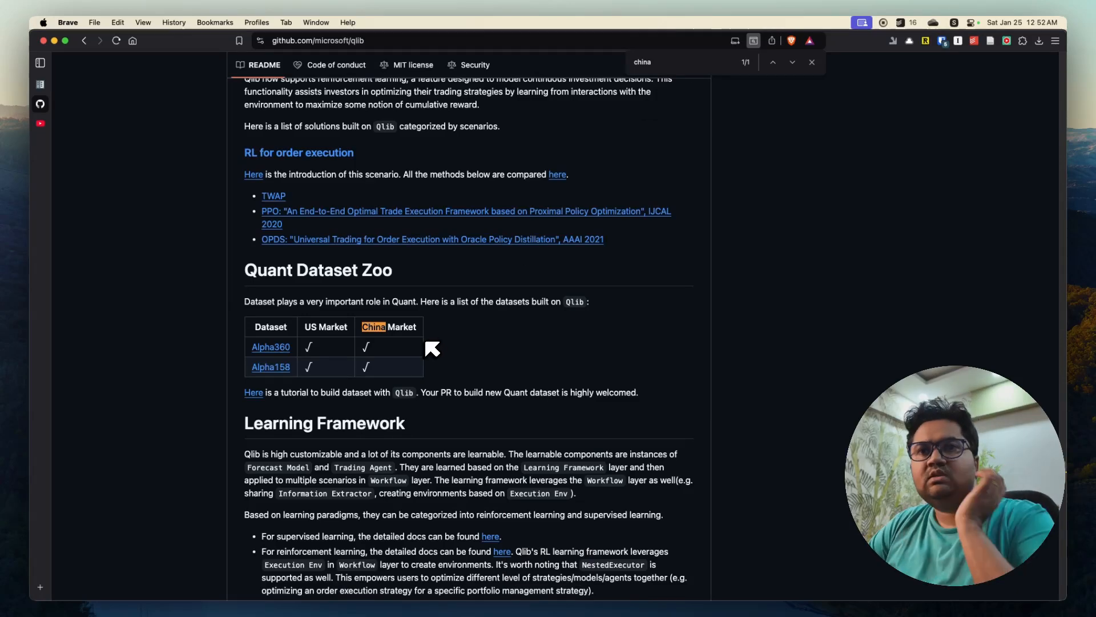
pyautogui.moveTo(422, 322)
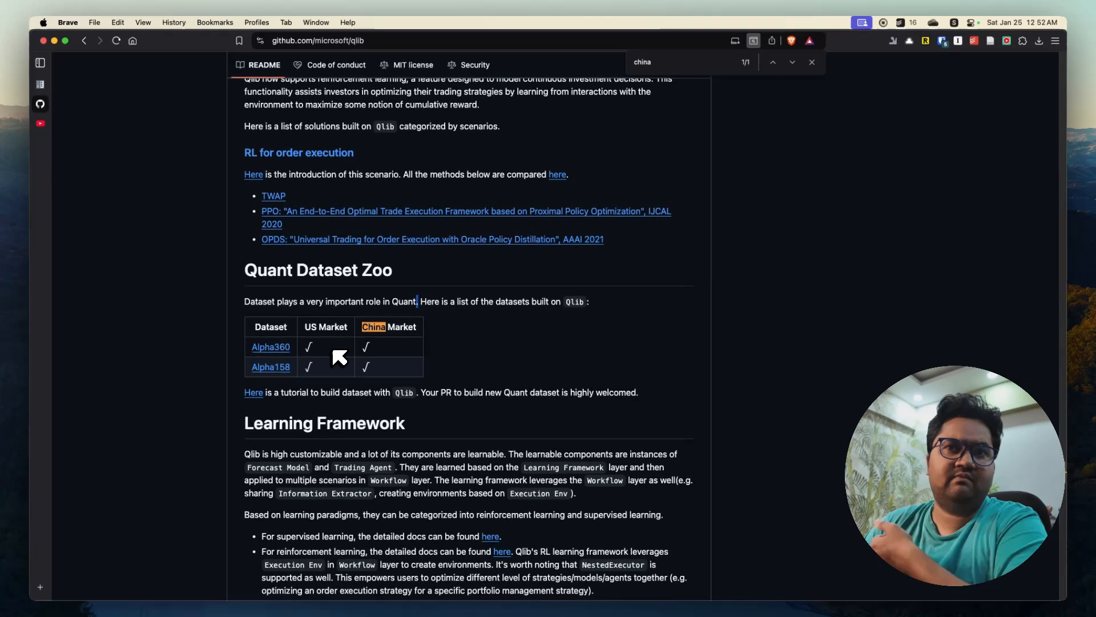
pyautogui.moveTo(254, 400)
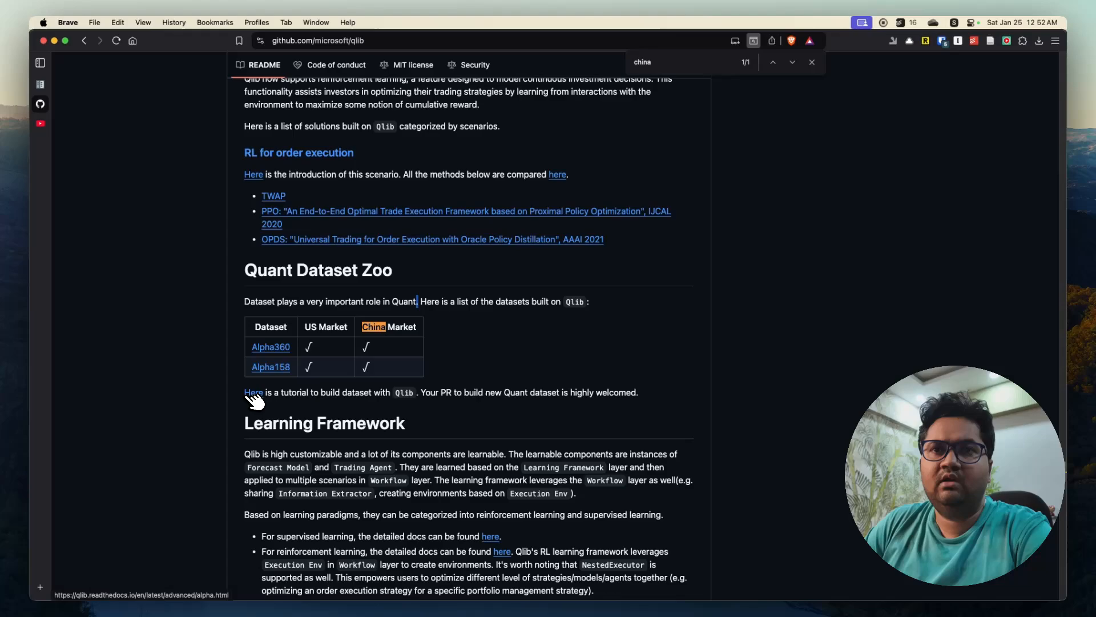
pyautogui.rightClick(253, 392)
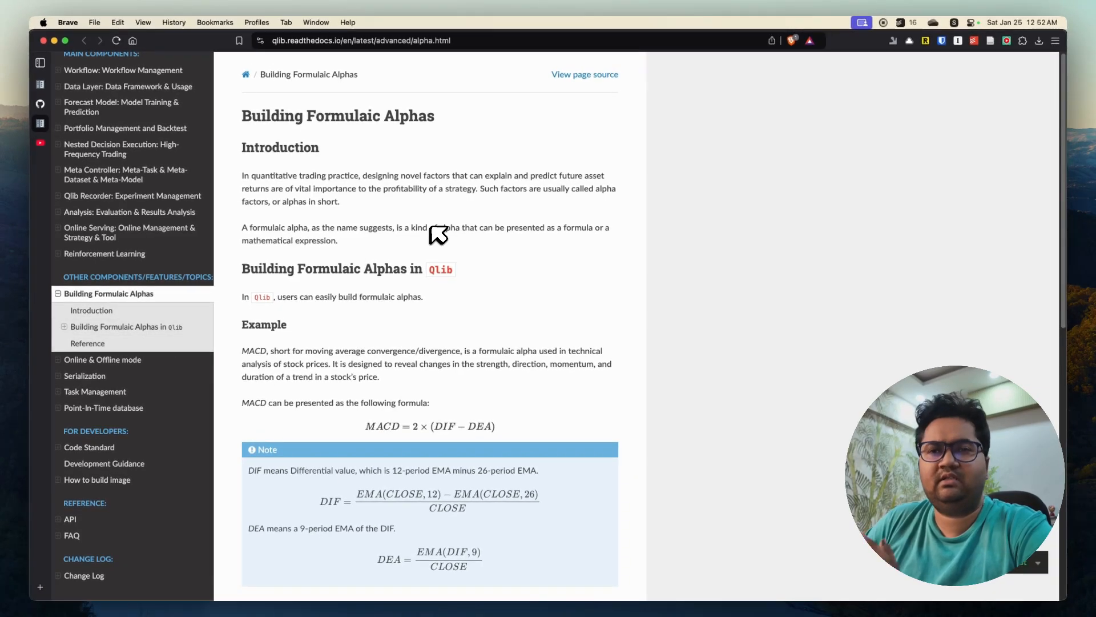
# Read Building Formulaic Alphas through the MACD example to References, then follow the Data Loader link
pyautogui.scroll(-3)
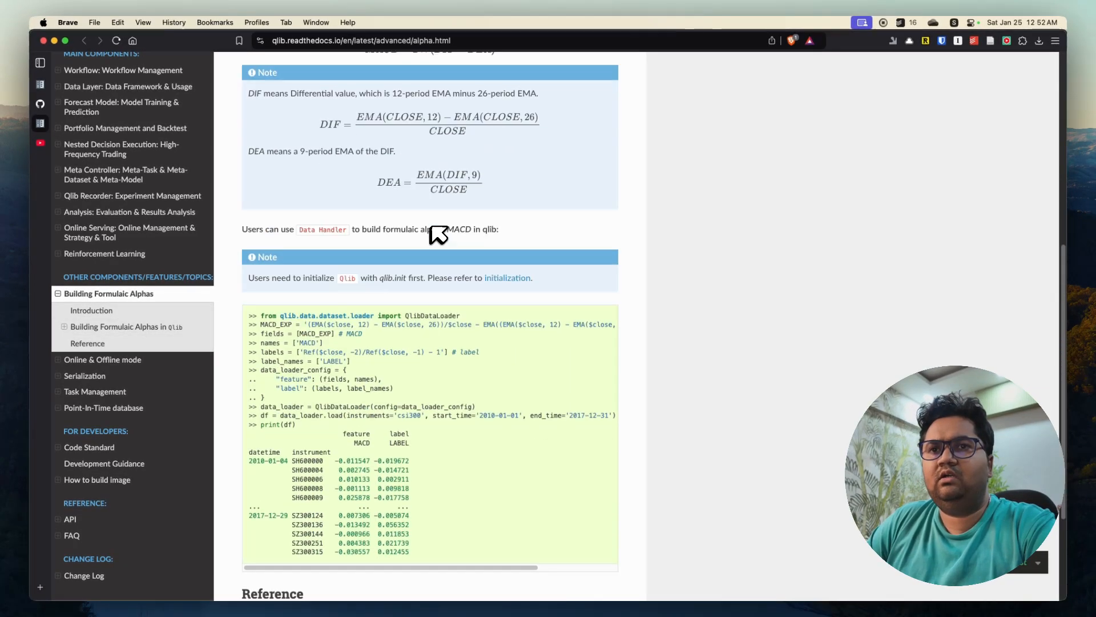
pyautogui.scroll(-3)
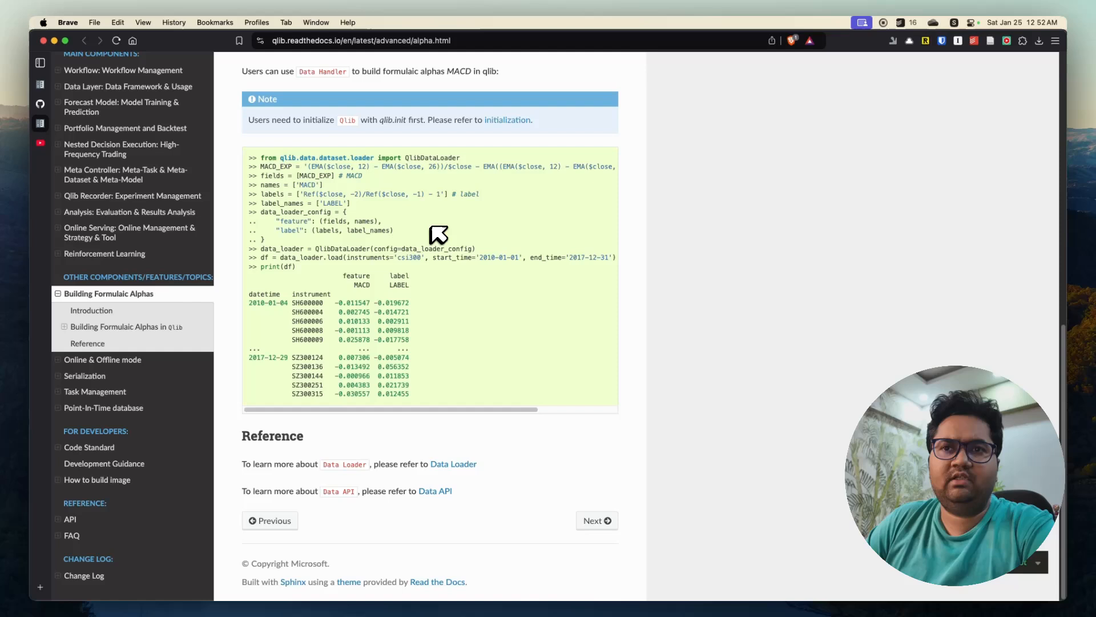
pyautogui.moveTo(488, 394)
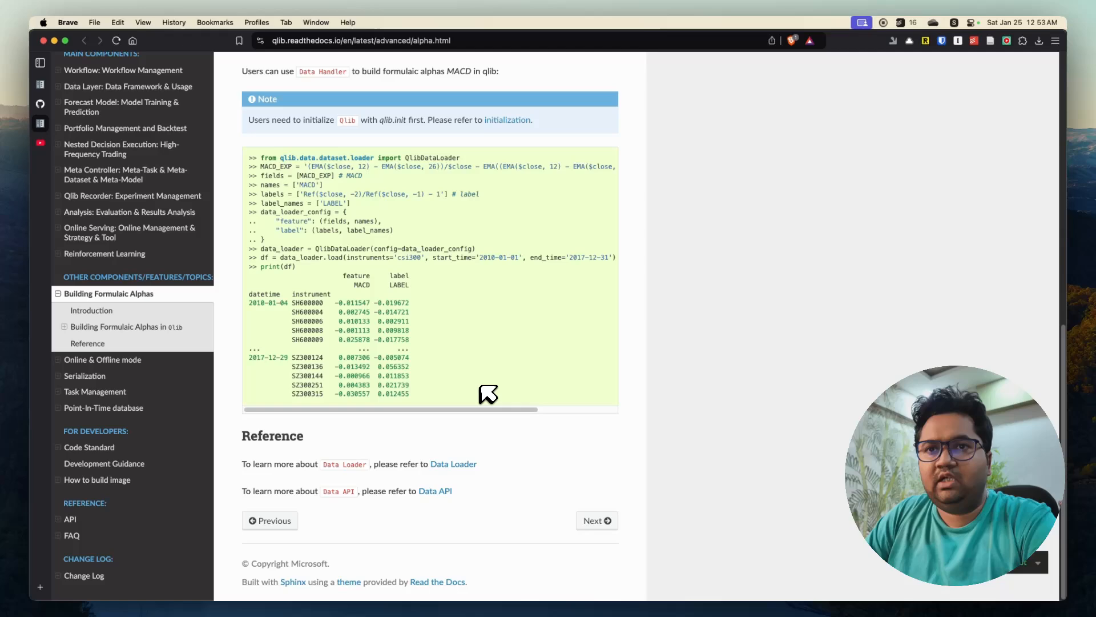
pyautogui.moveTo(461, 467)
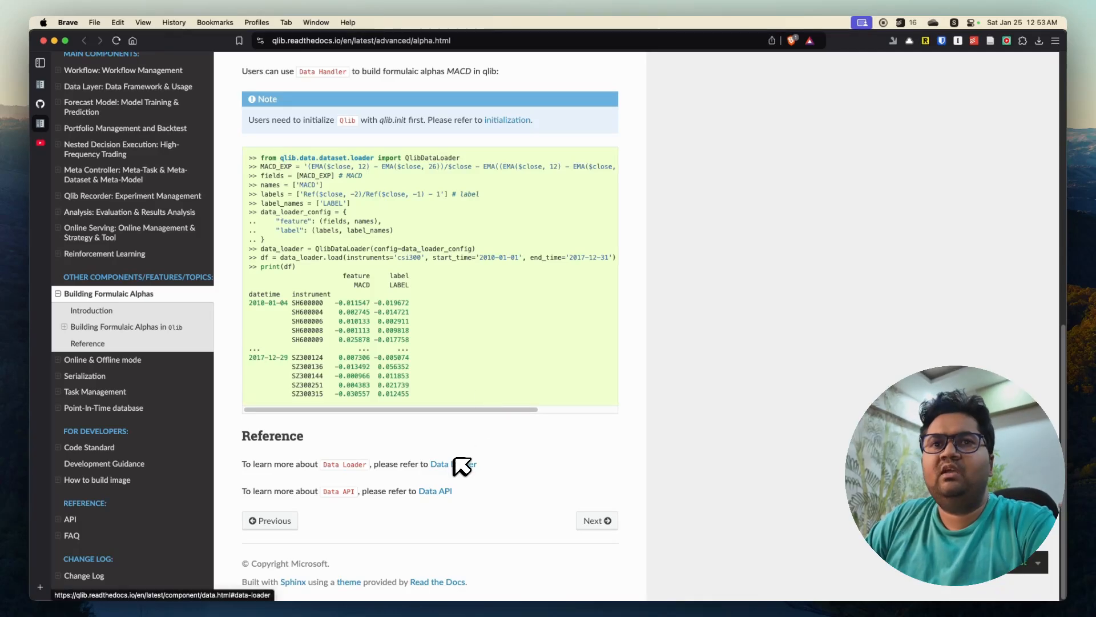
pyautogui.click(447, 464)
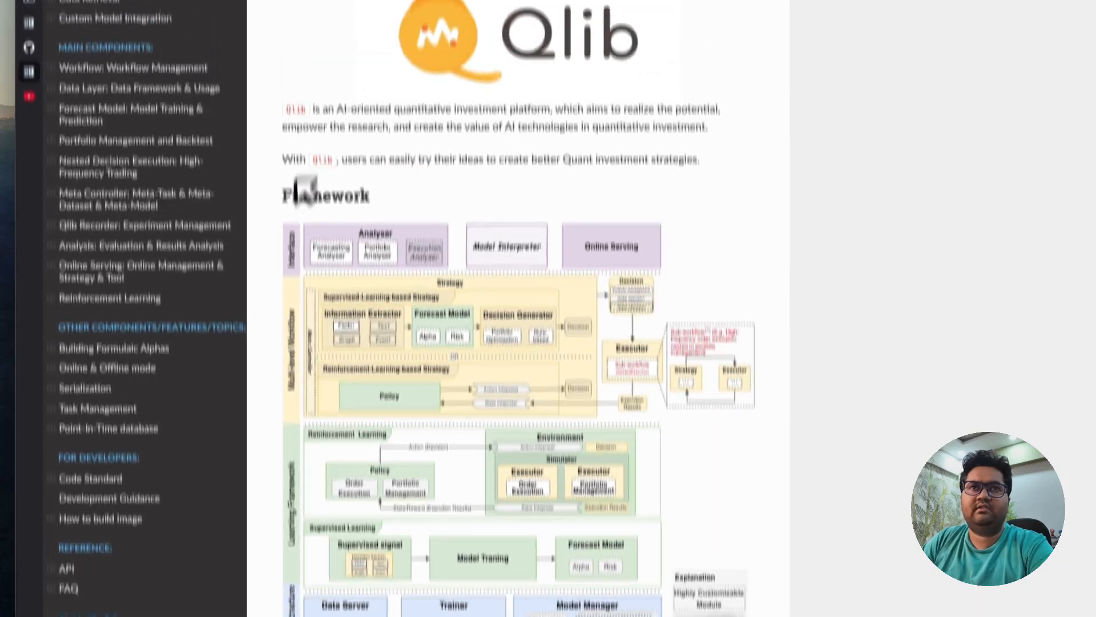
# Open 'Data Layer: Data Framework & Usage' and move to its Data Preparation section
pyautogui.click(131, 88)
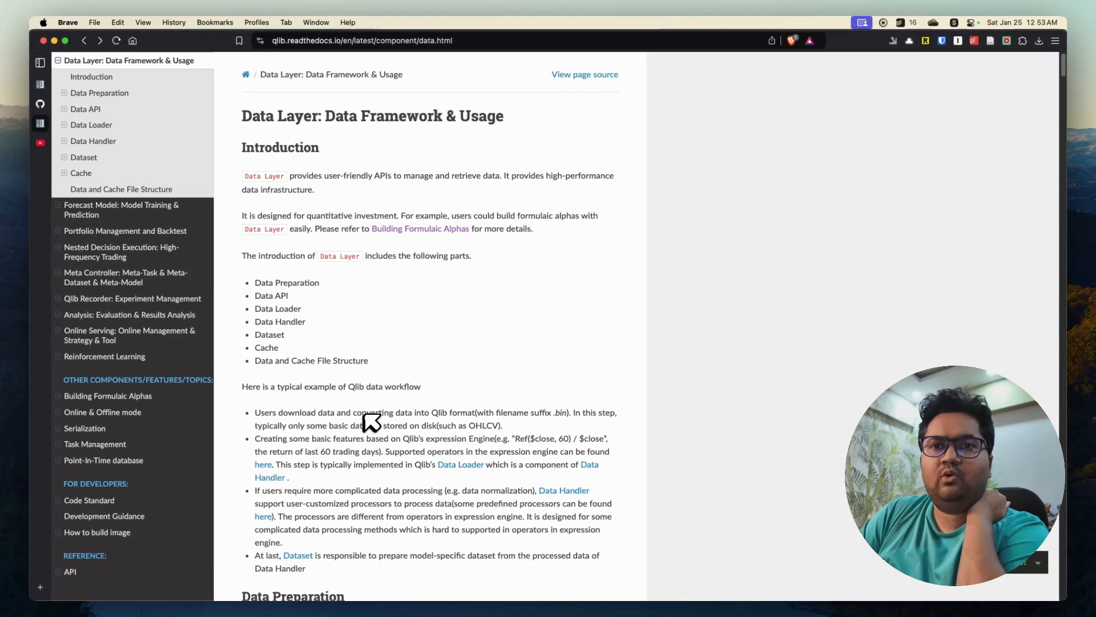
pyautogui.moveTo(334, 298)
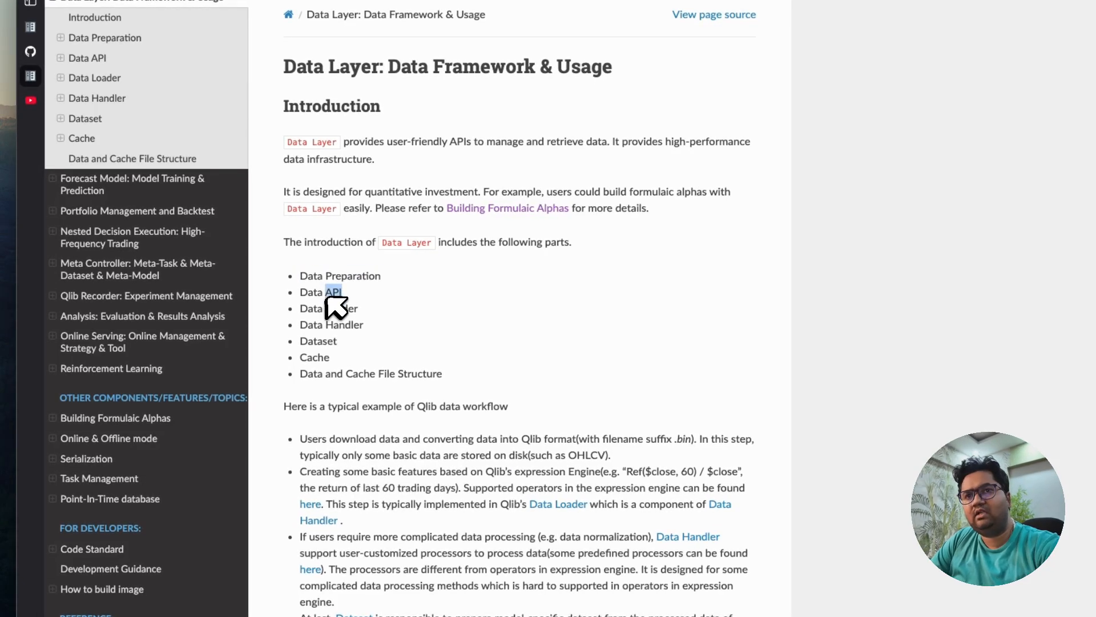
pyautogui.scroll(-3)
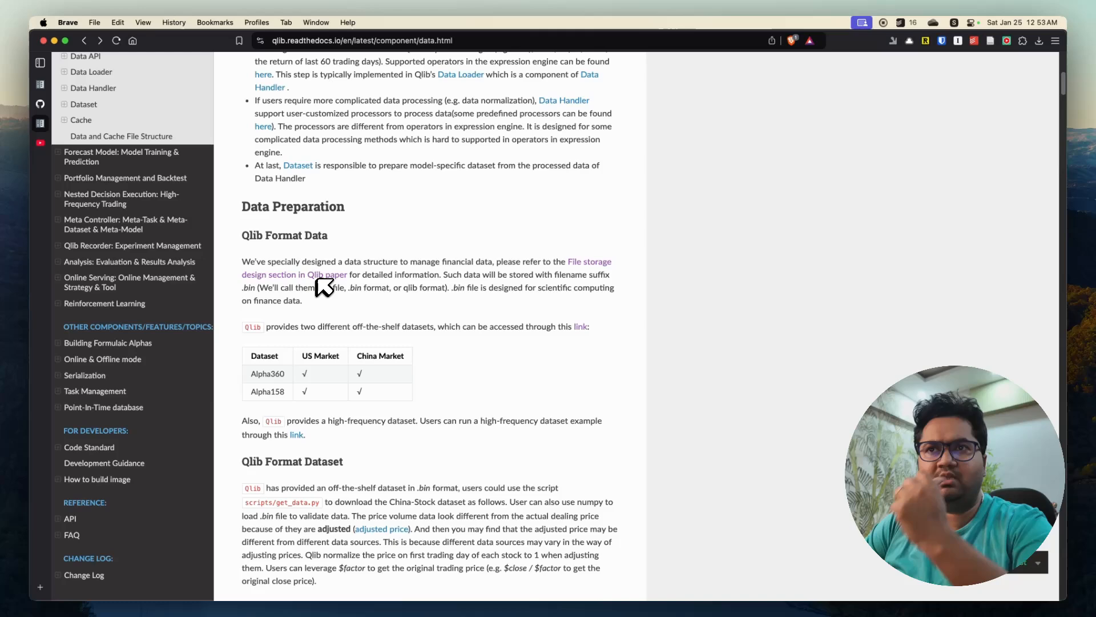
# Read the Data Layer's Data Preparation sections on Qlib format data
pyautogui.scroll(-3)
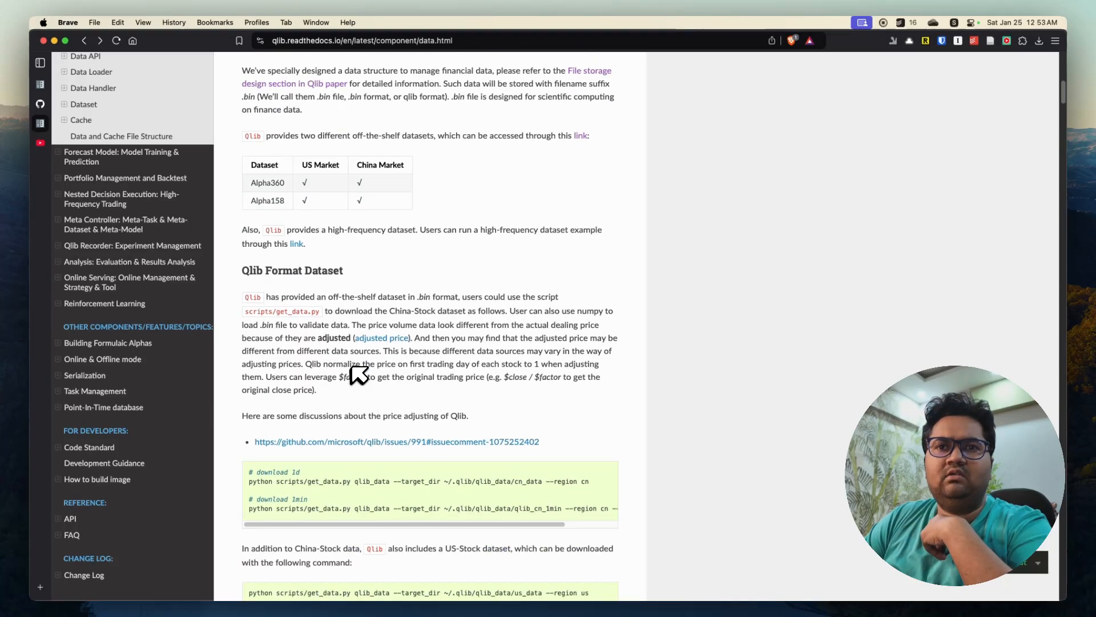
pyautogui.scroll(-3)
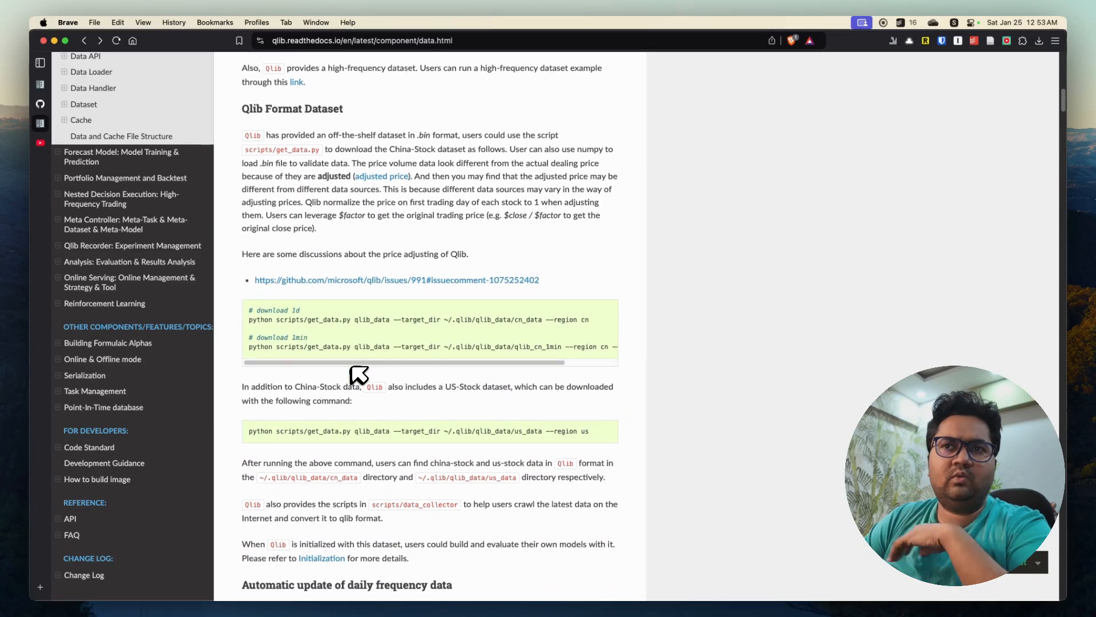
pyautogui.scroll(-3)
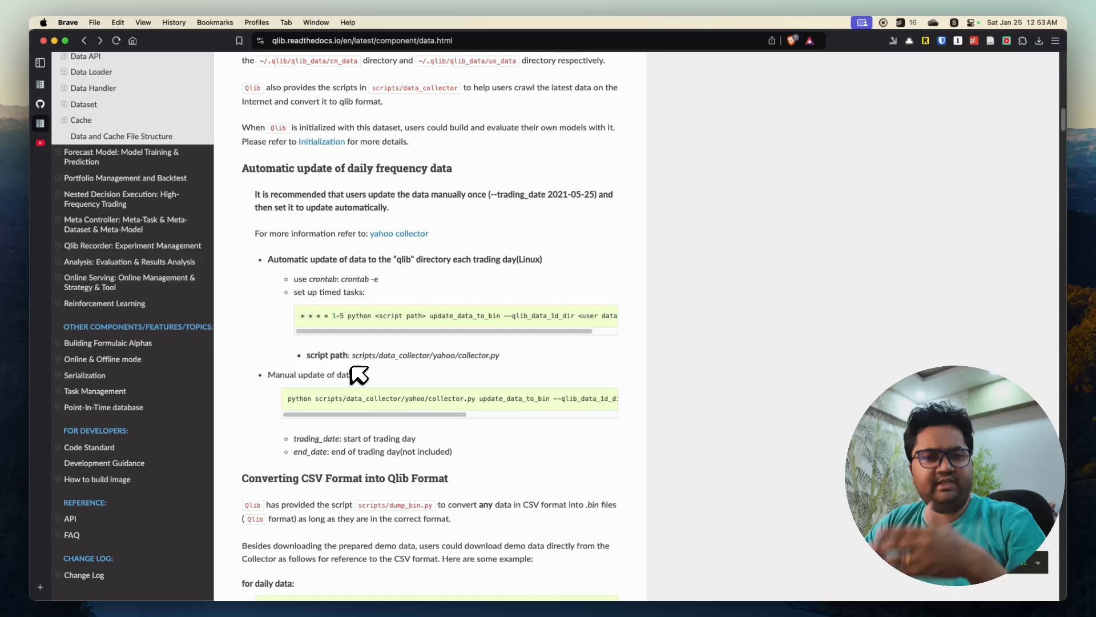
pyautogui.scroll(-3)
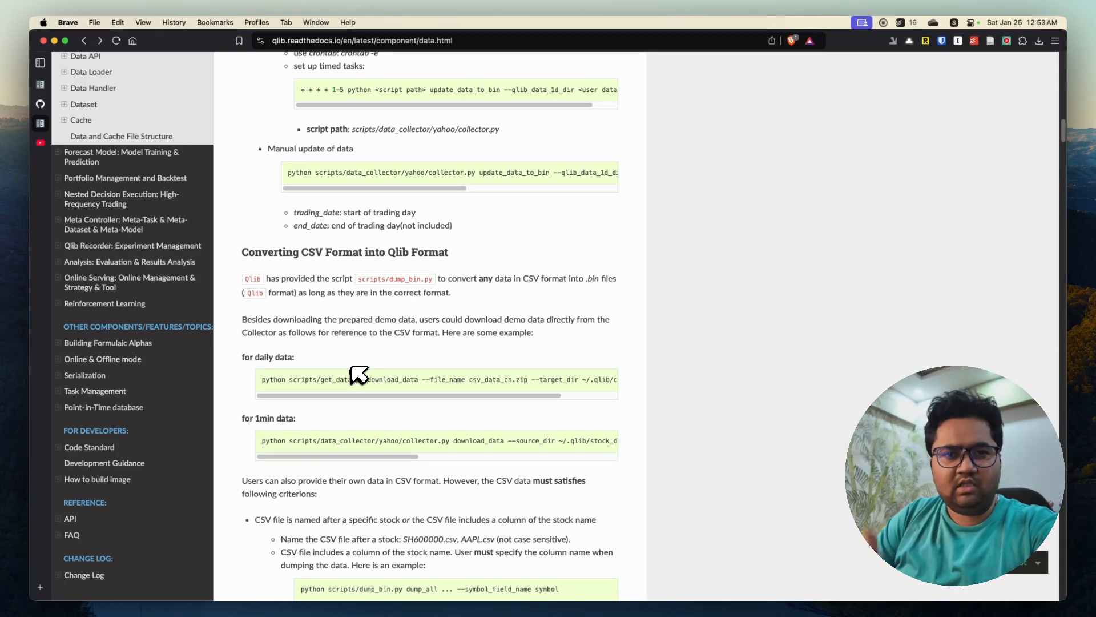
pyautogui.scroll(-3)
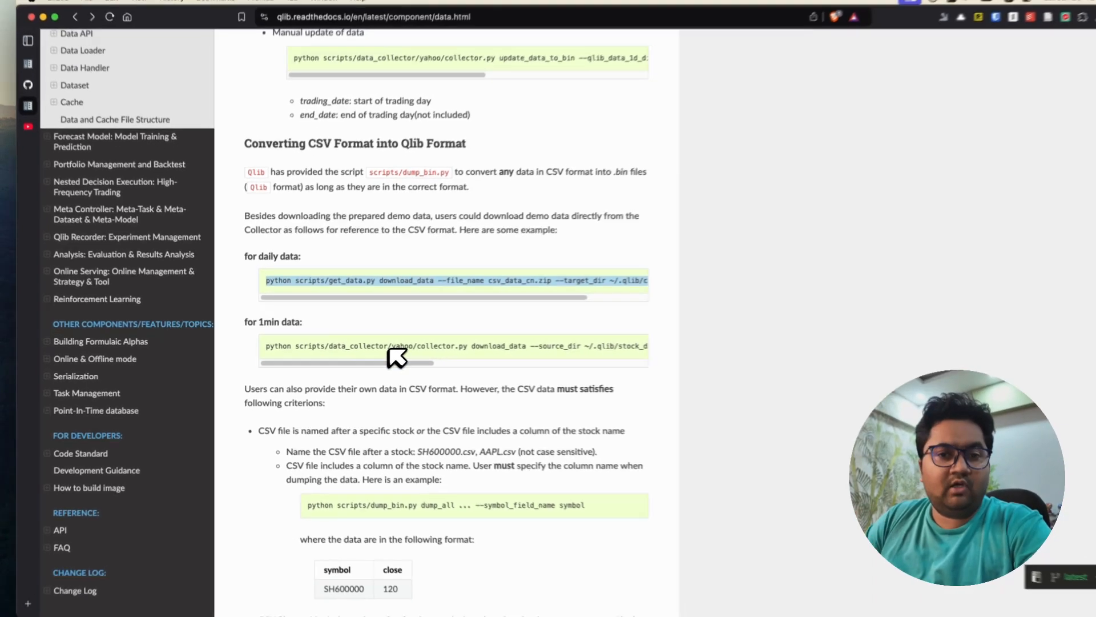
# Read the CSV-to-Qlib conversion instructions, then open the Workflow Management Introduction page
pyautogui.scroll(-3)
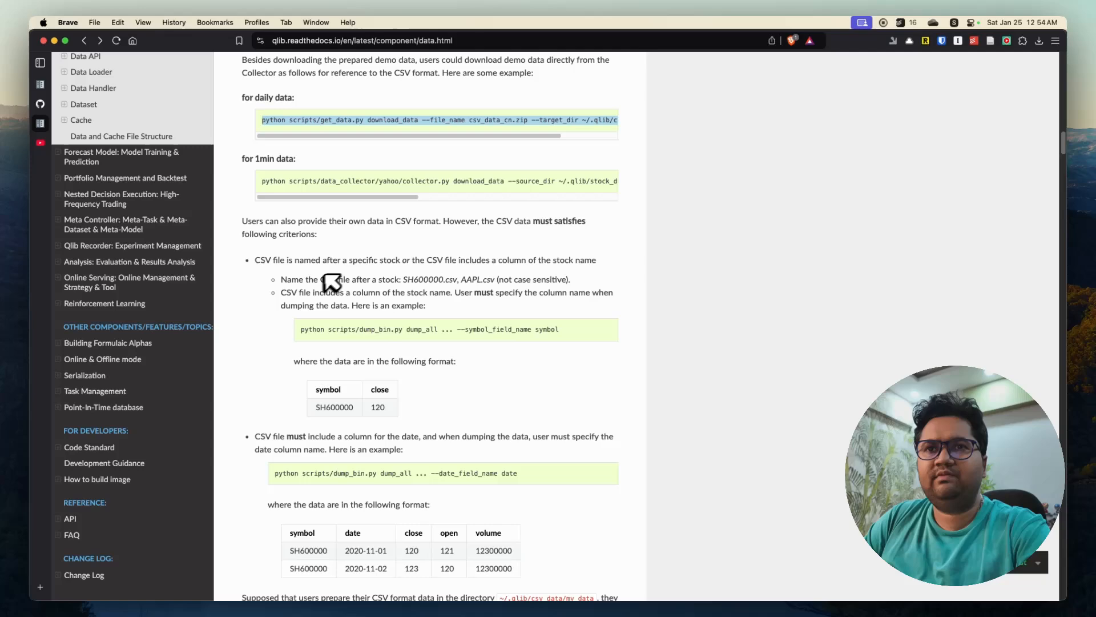
pyautogui.scroll(-3)
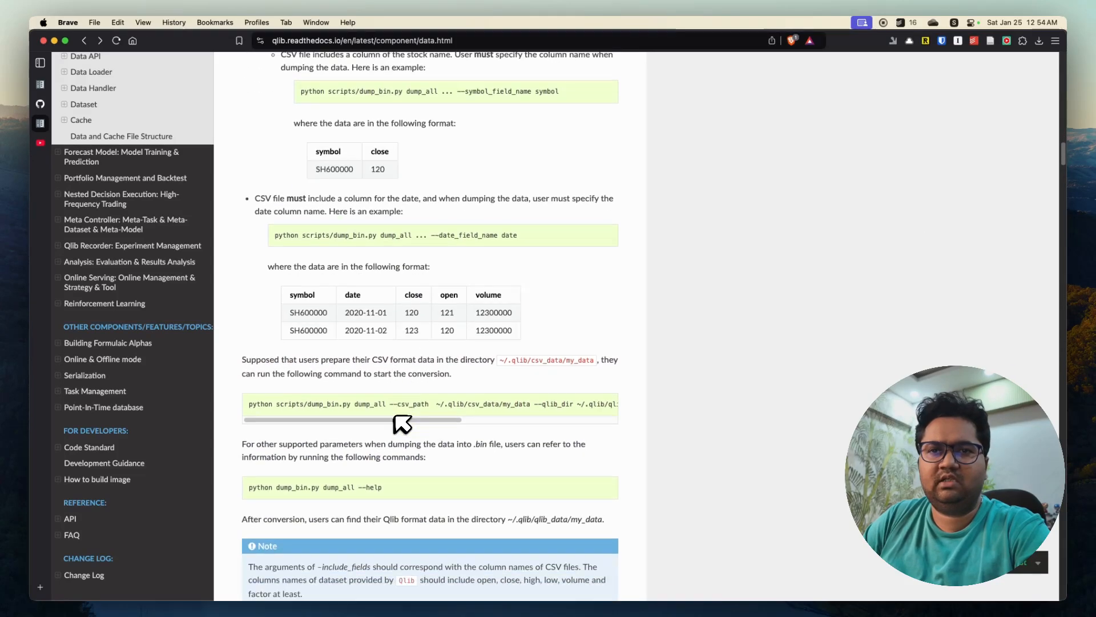
pyautogui.scroll(-3)
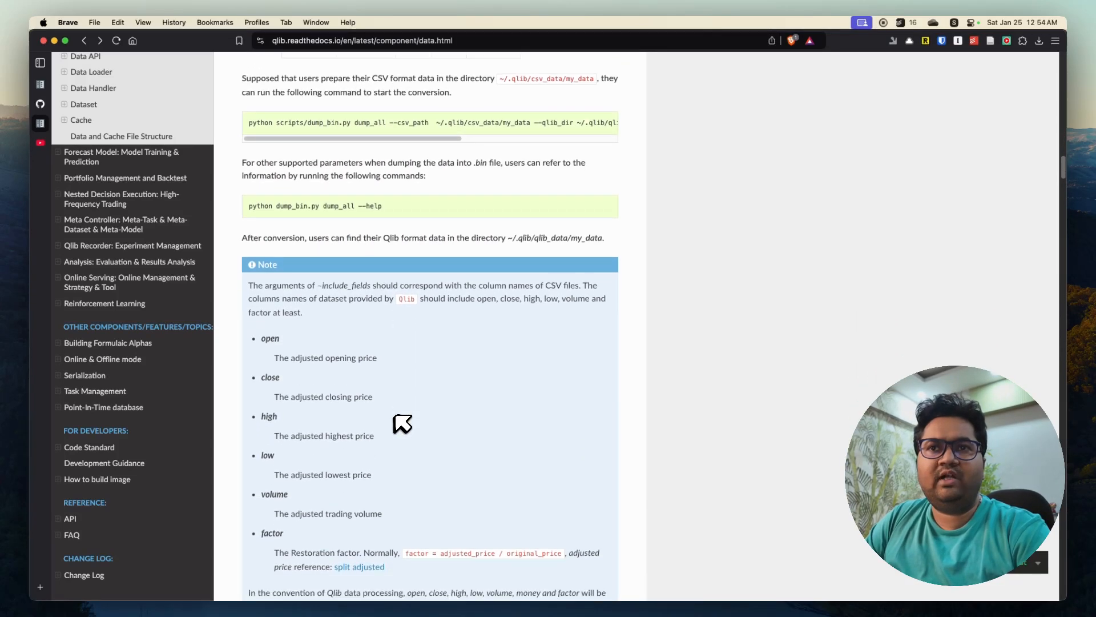
pyautogui.scroll(-3)
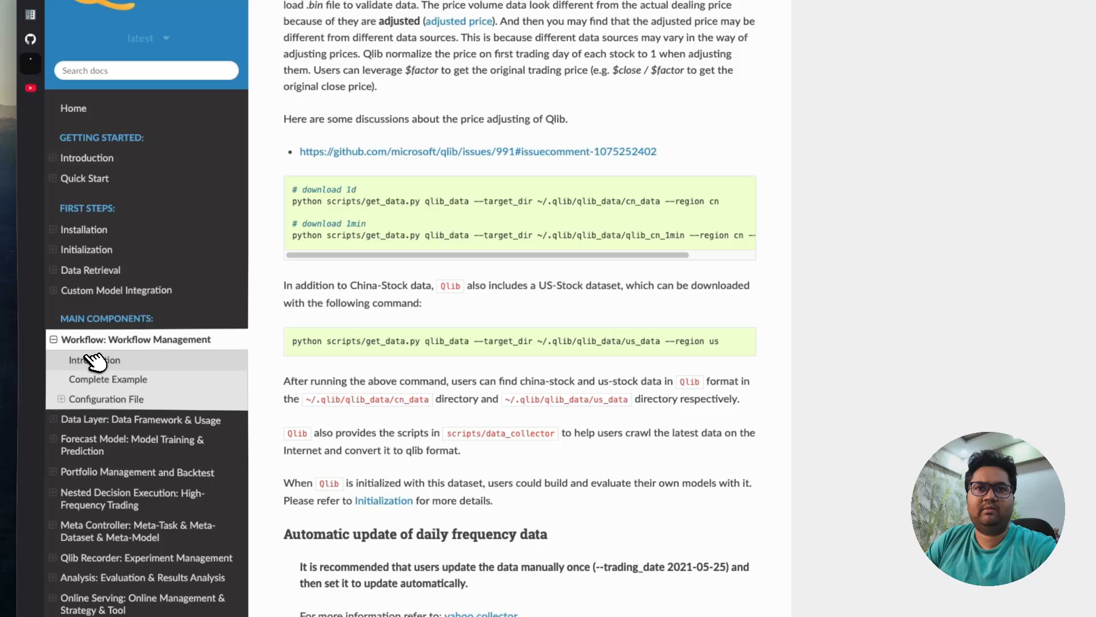
pyautogui.click(94, 360)
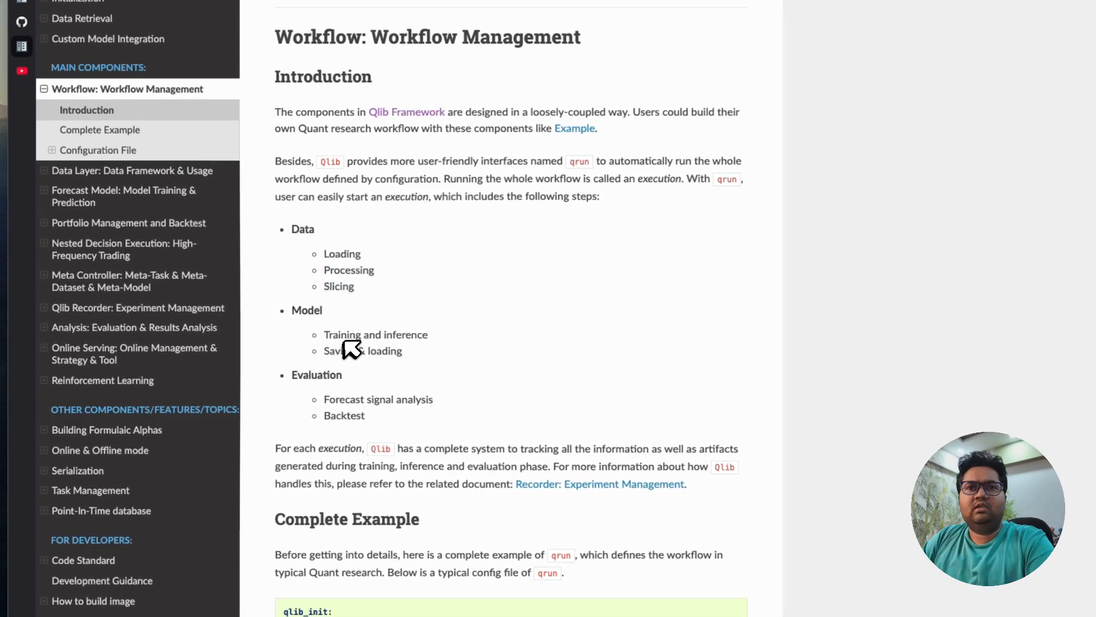
pyautogui.scroll(-3)
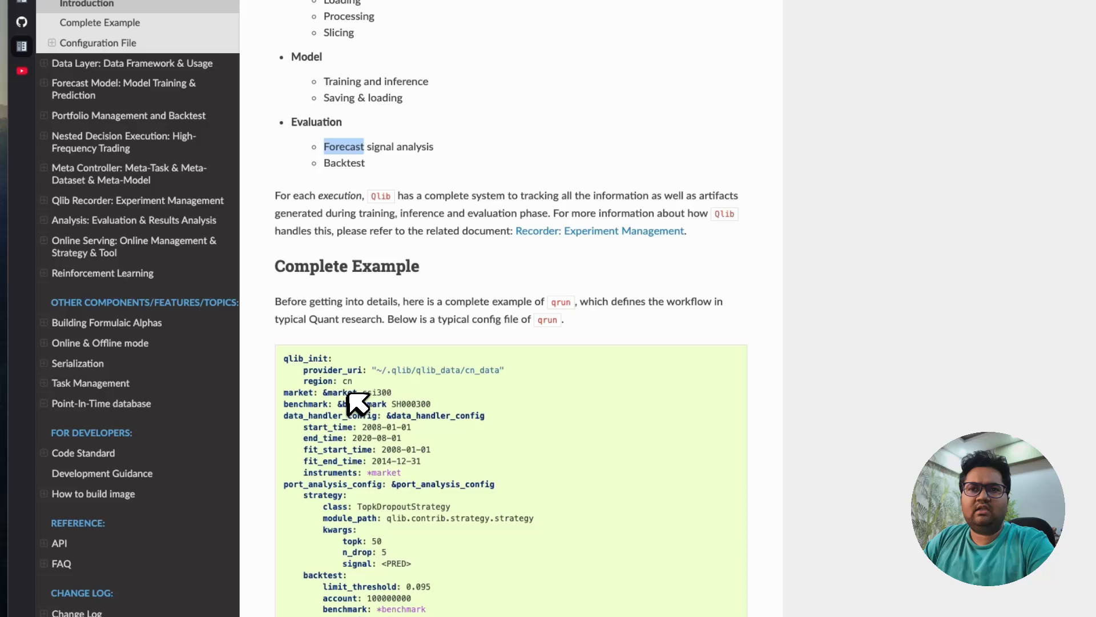
pyautogui.scroll(-3)
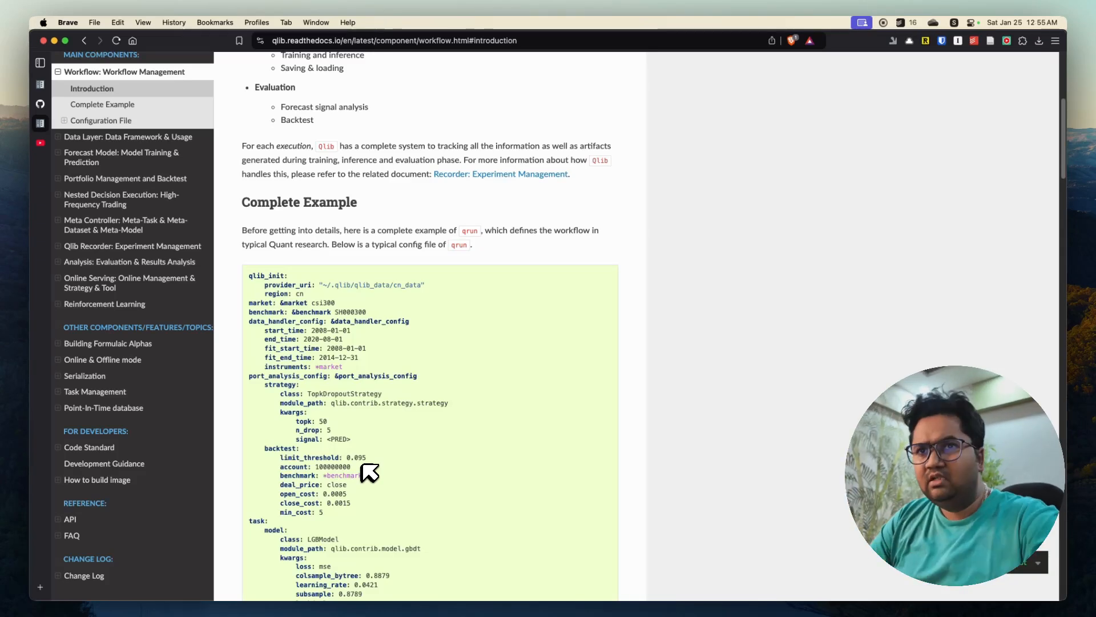
pyautogui.scroll(-3)
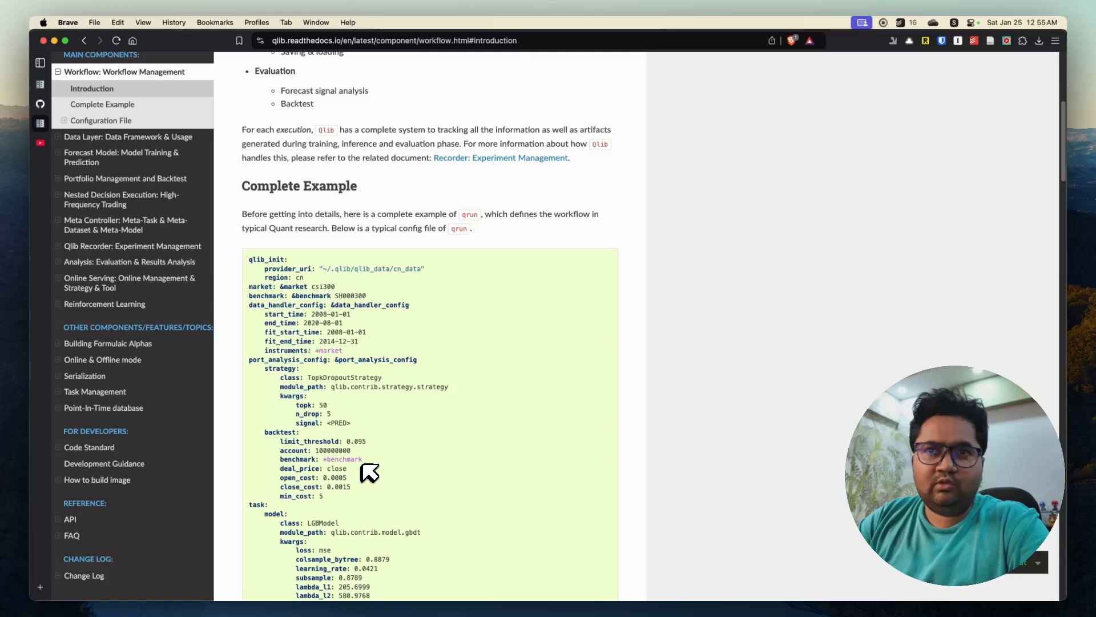
pyautogui.moveTo(333, 272)
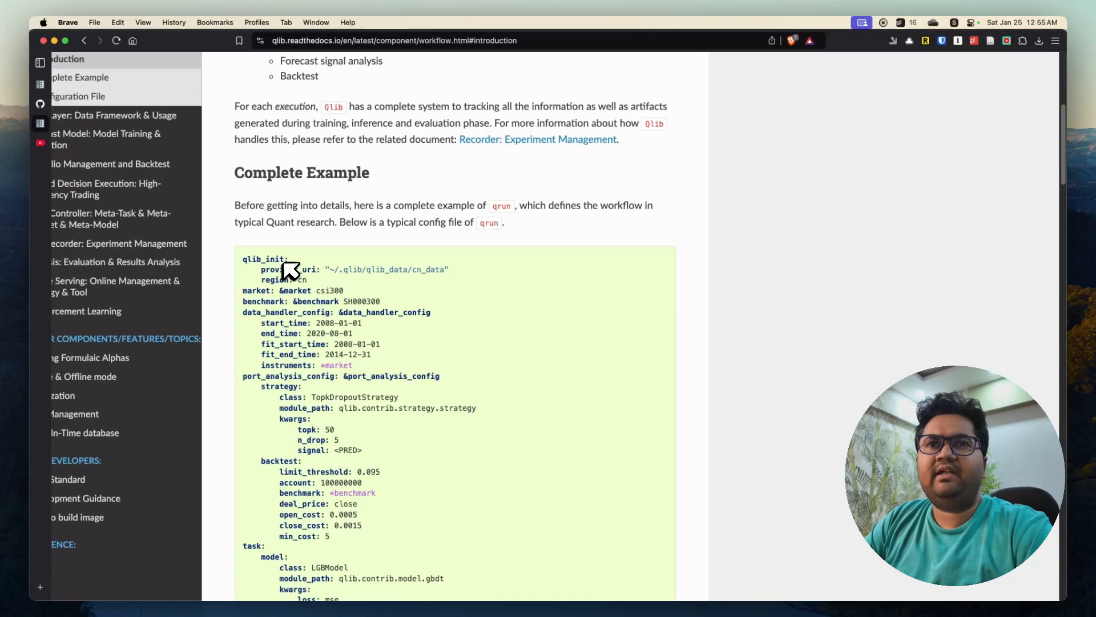
pyautogui.scroll(-3)
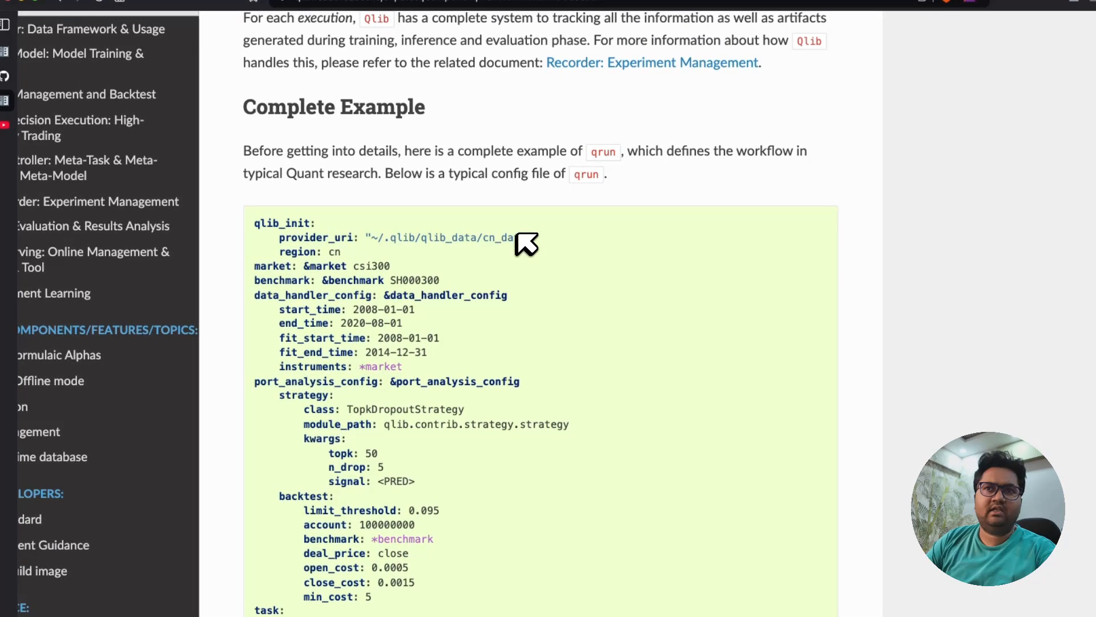
pyautogui.moveTo(454, 255)
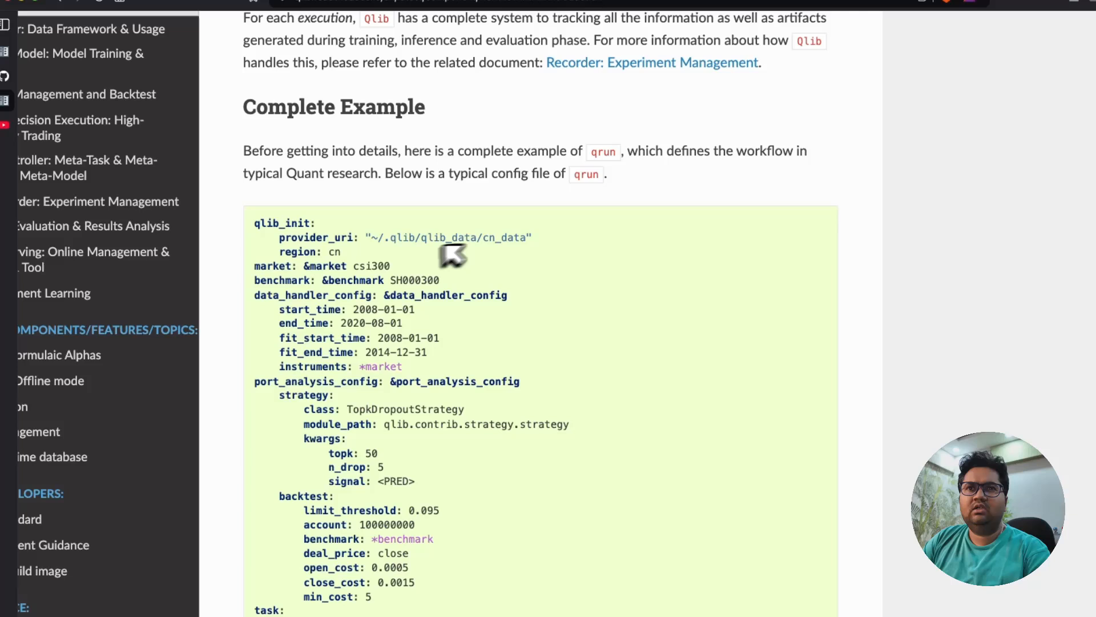
pyautogui.doubleClick(307, 251)
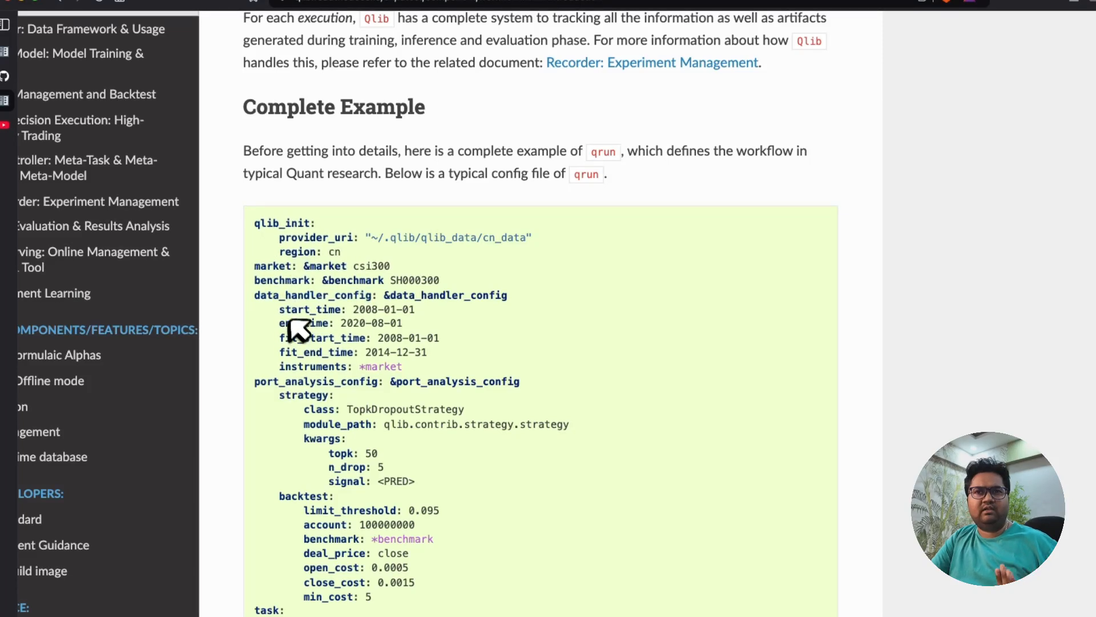
pyautogui.doubleClick(302, 381)
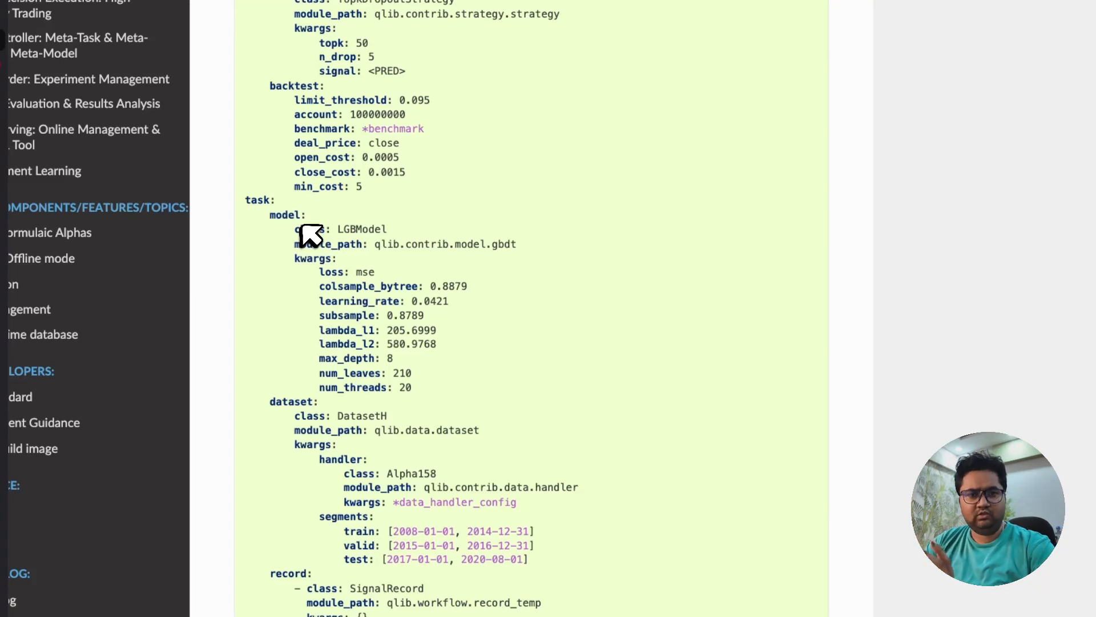
pyautogui.moveTo(332, 318)
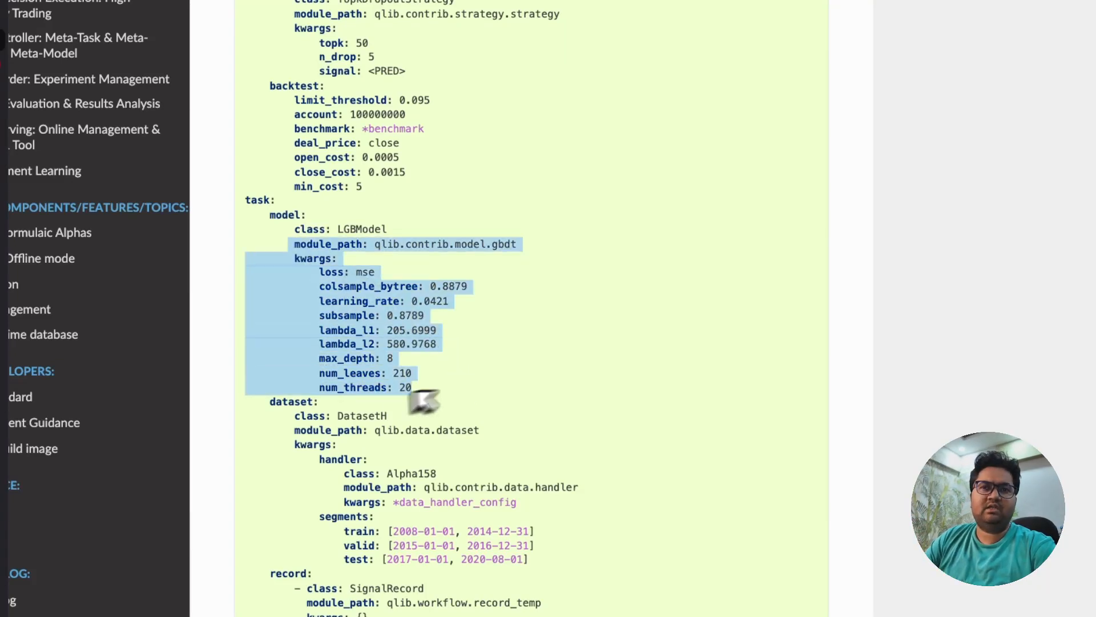
pyautogui.scroll(-3)
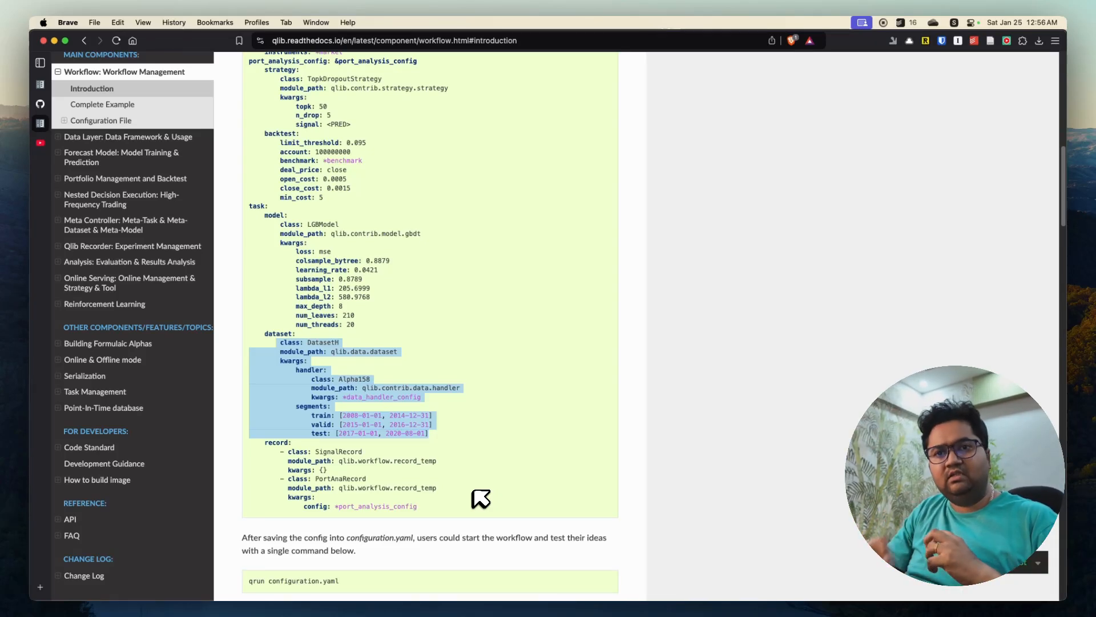
# Read the Configuration File sections down to the bottom of the workflow page
pyautogui.scroll(-3)
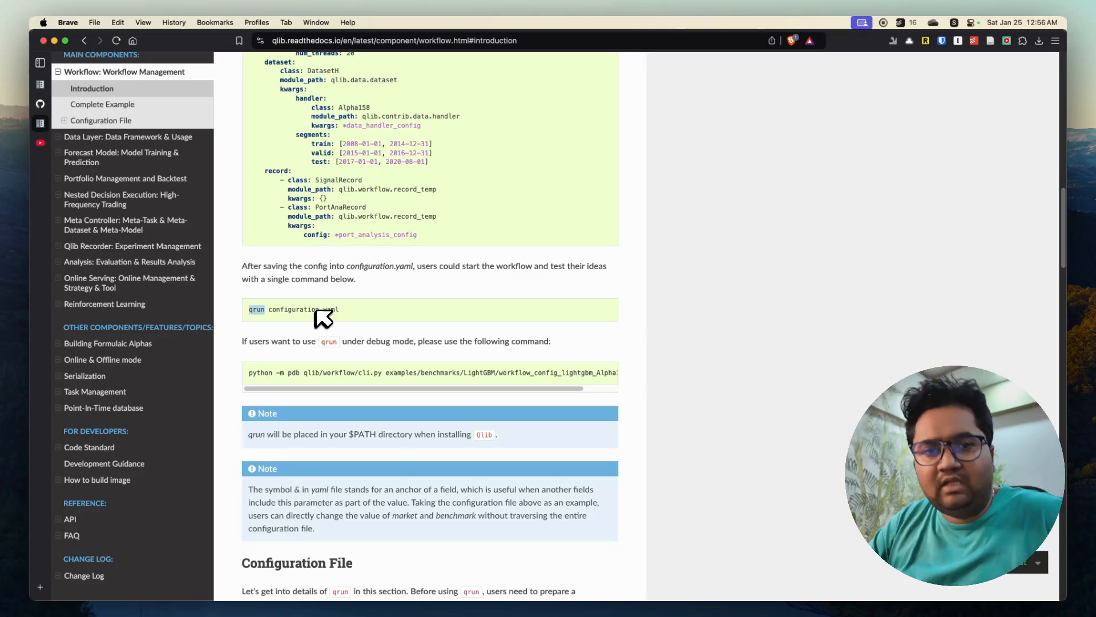
pyautogui.scroll(-3)
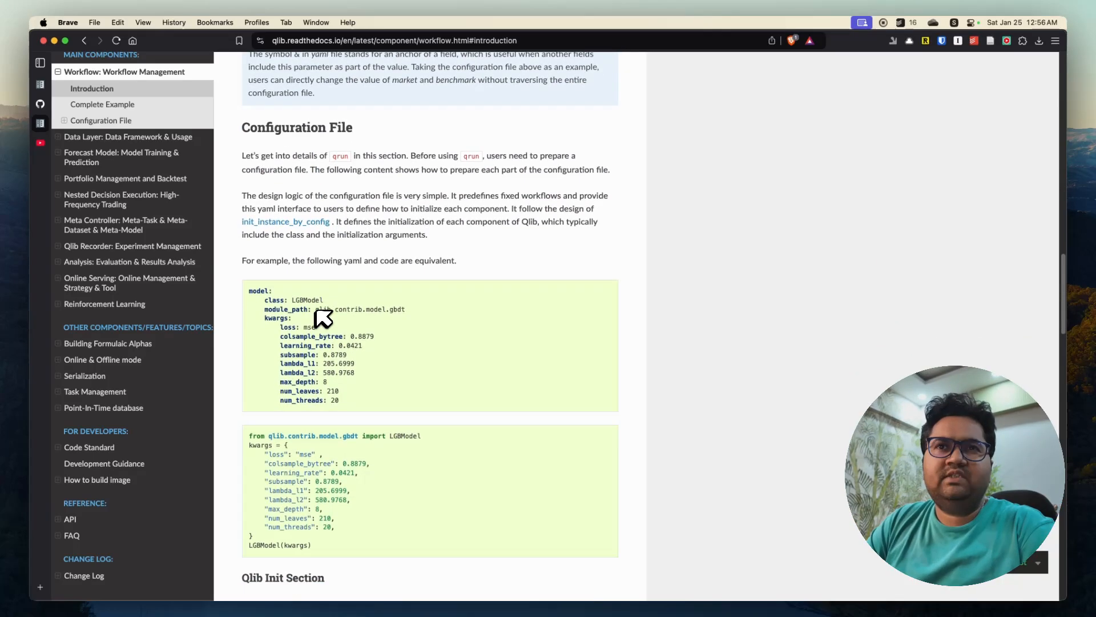
pyautogui.scroll(-3)
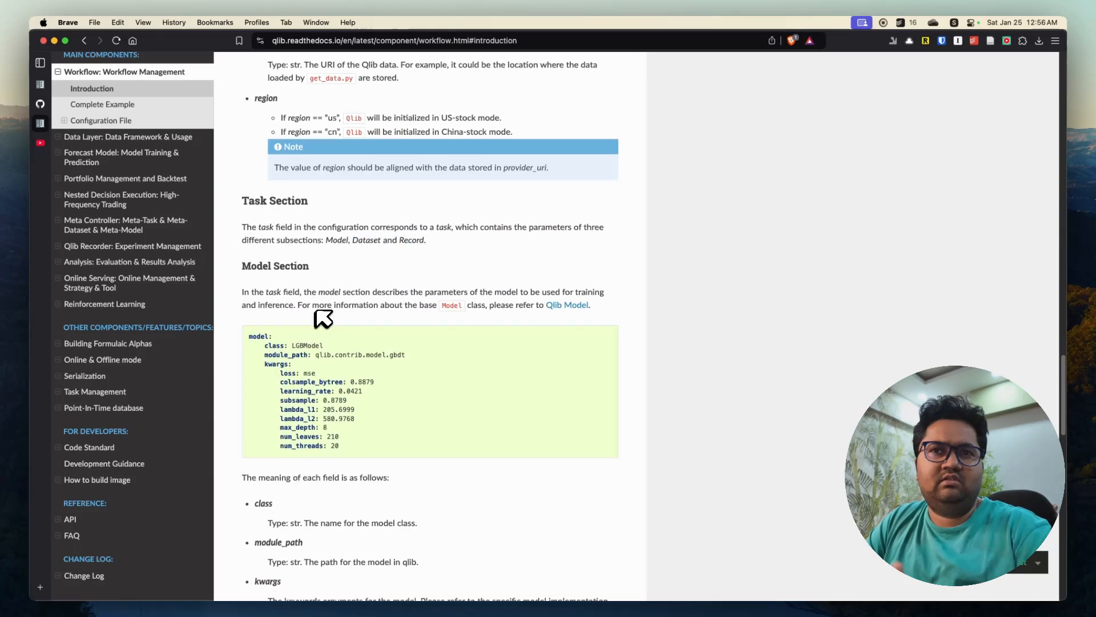
pyautogui.scroll(-3)
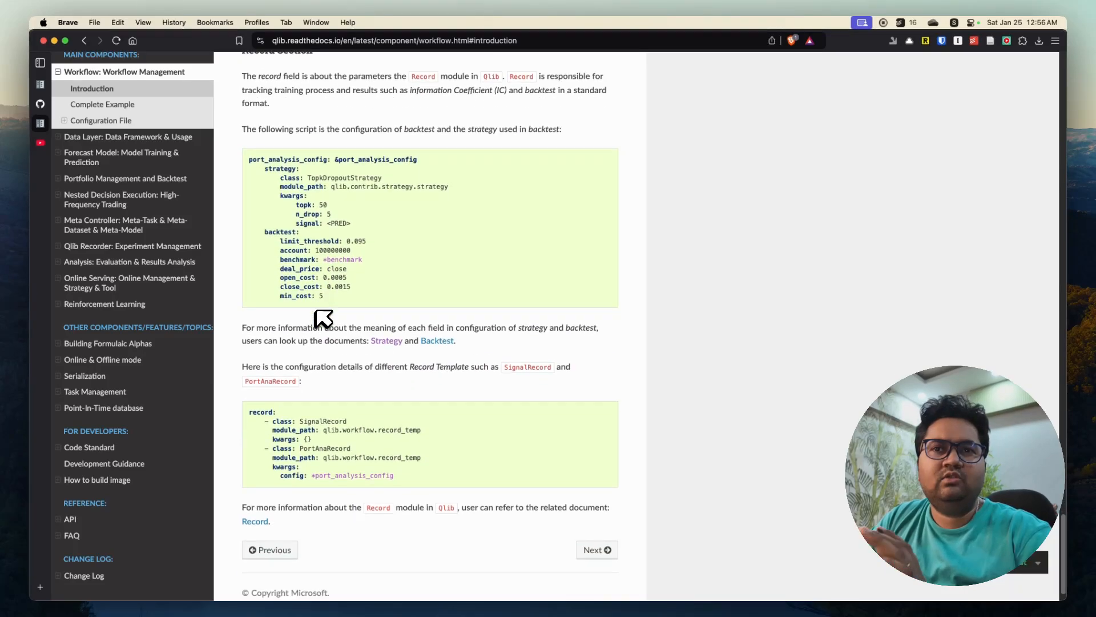
pyautogui.scroll(-3)
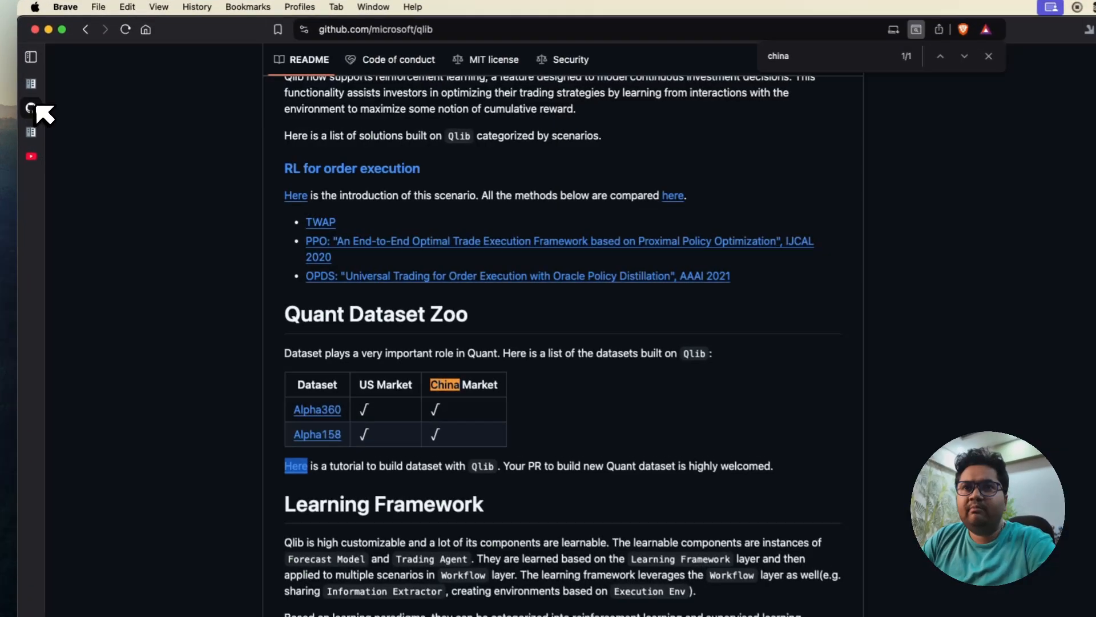
pyautogui.scroll(-3)
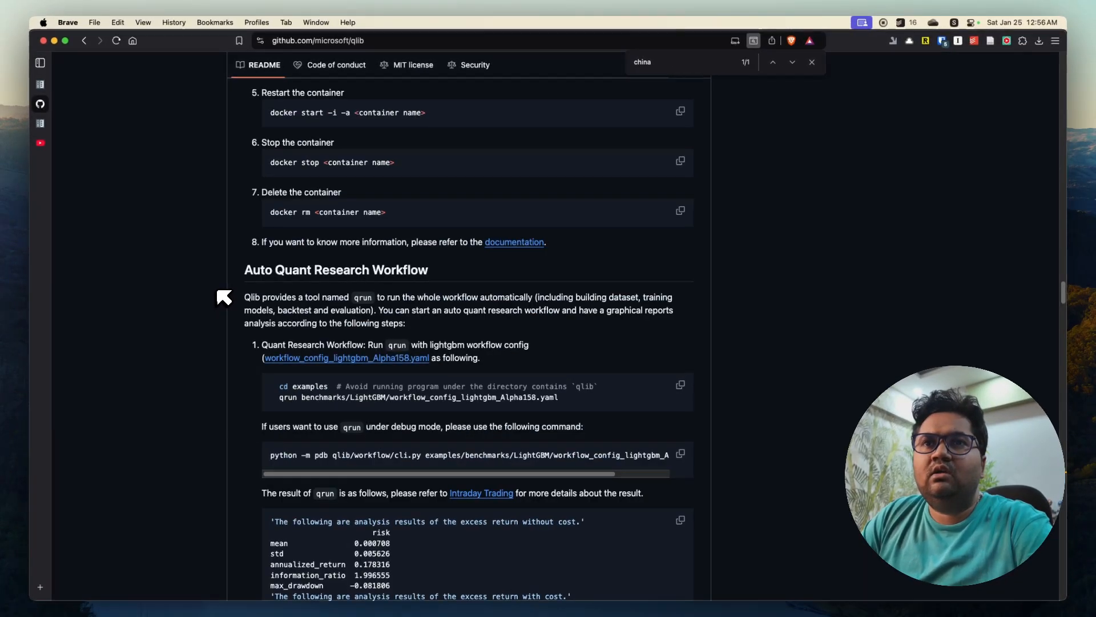
pyautogui.scroll(-3)
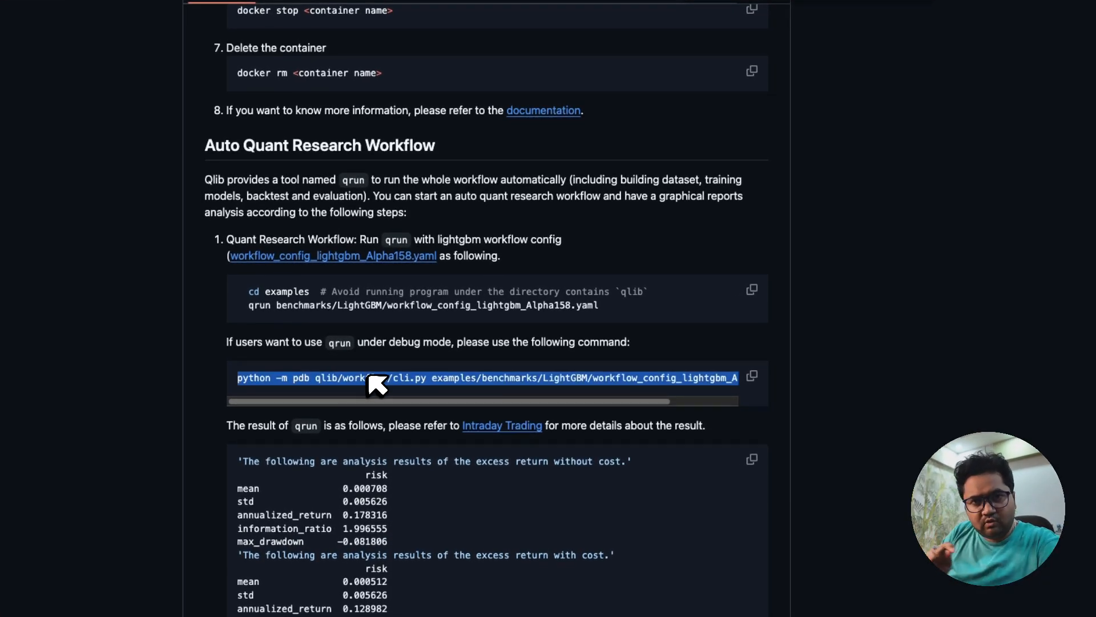
pyautogui.hscroll(3)
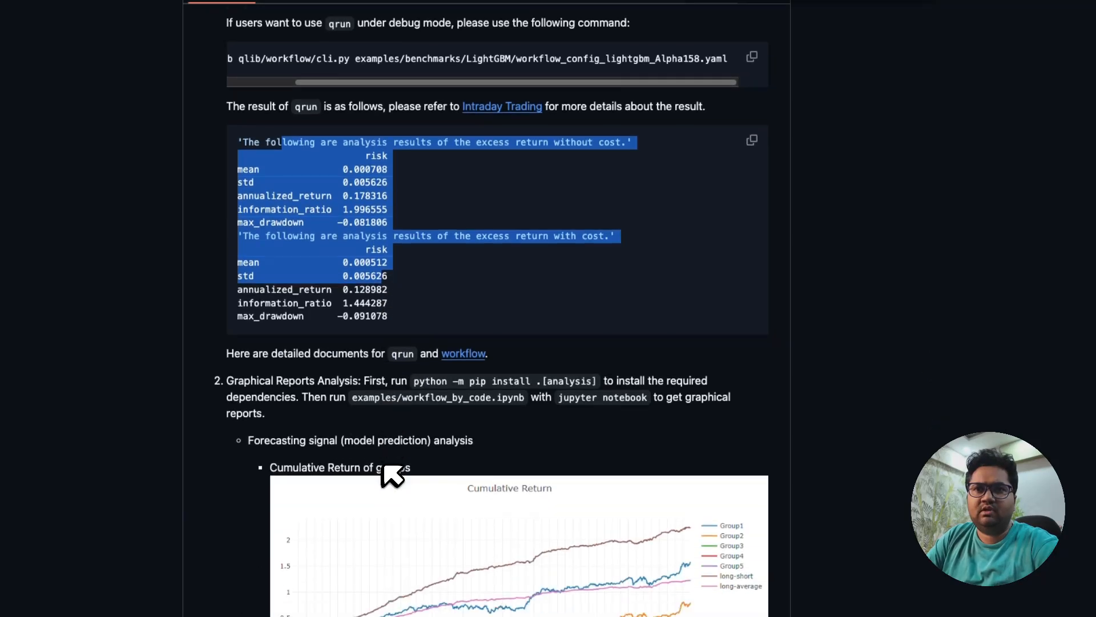
pyautogui.scroll(-3)
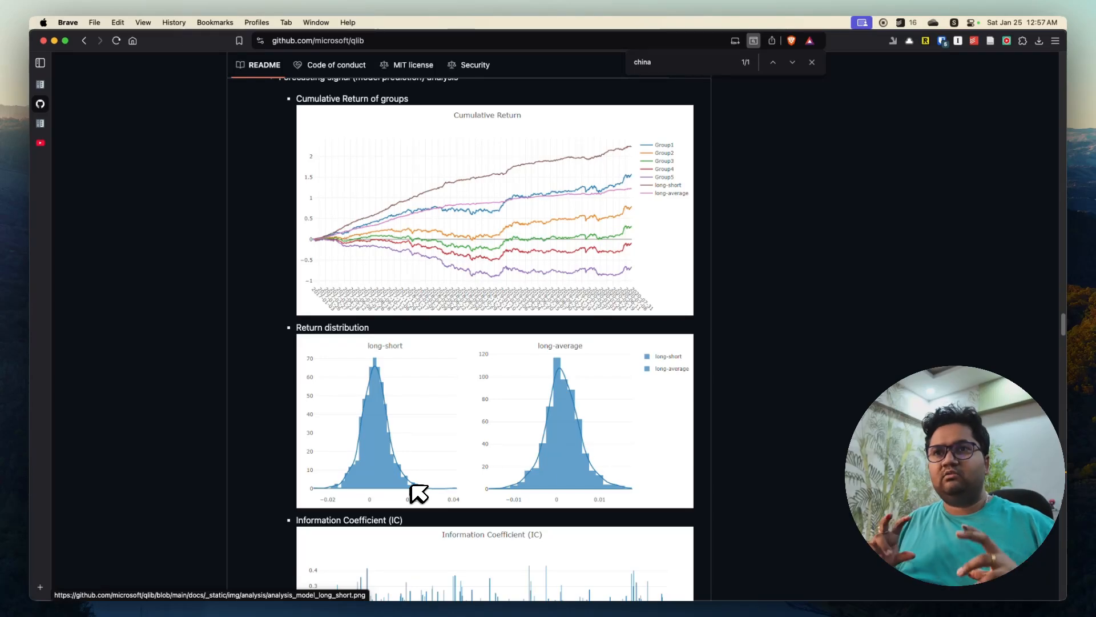
# Scroll past the backtest charts and follow the explanation link to the Analysis docs page
pyautogui.scroll(3)
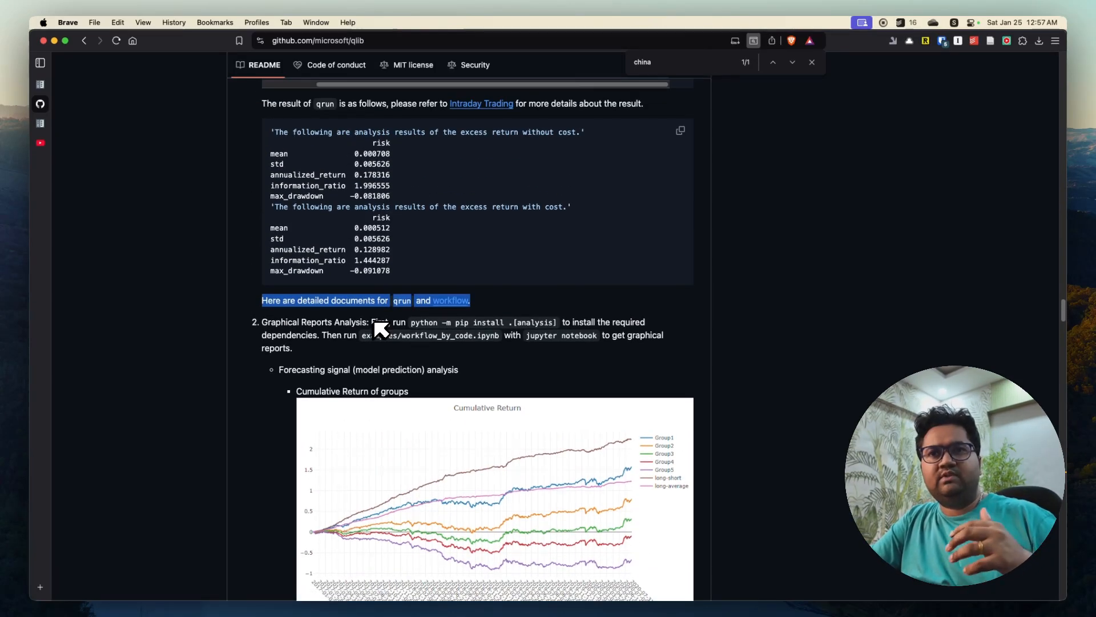
pyautogui.scroll(-3)
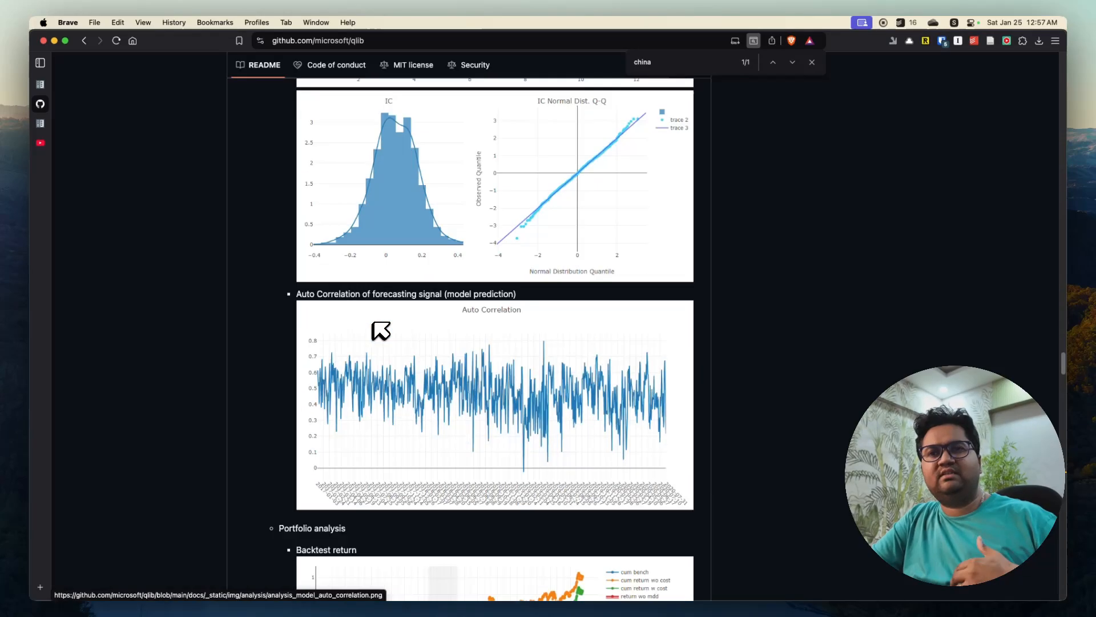
pyautogui.scroll(-3)
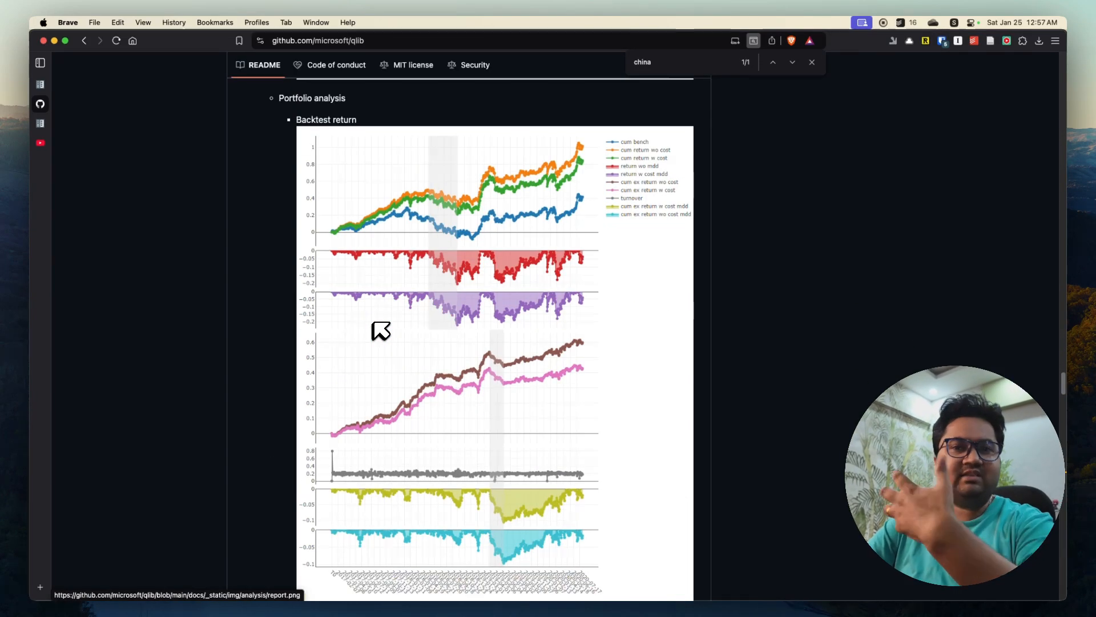
pyautogui.scroll(-3)
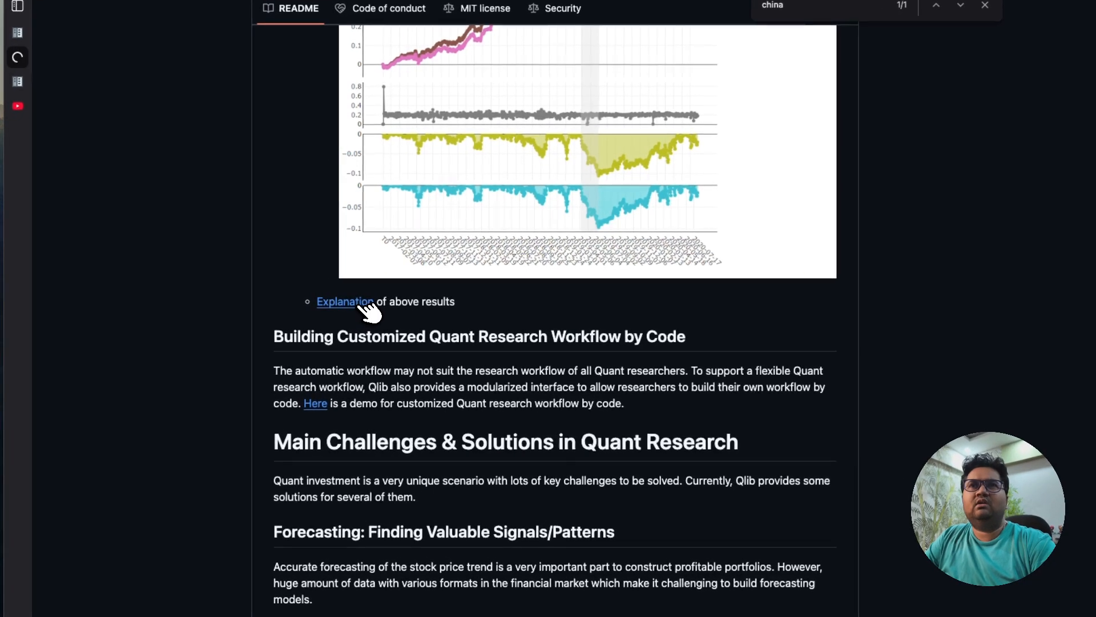
pyautogui.click(345, 301)
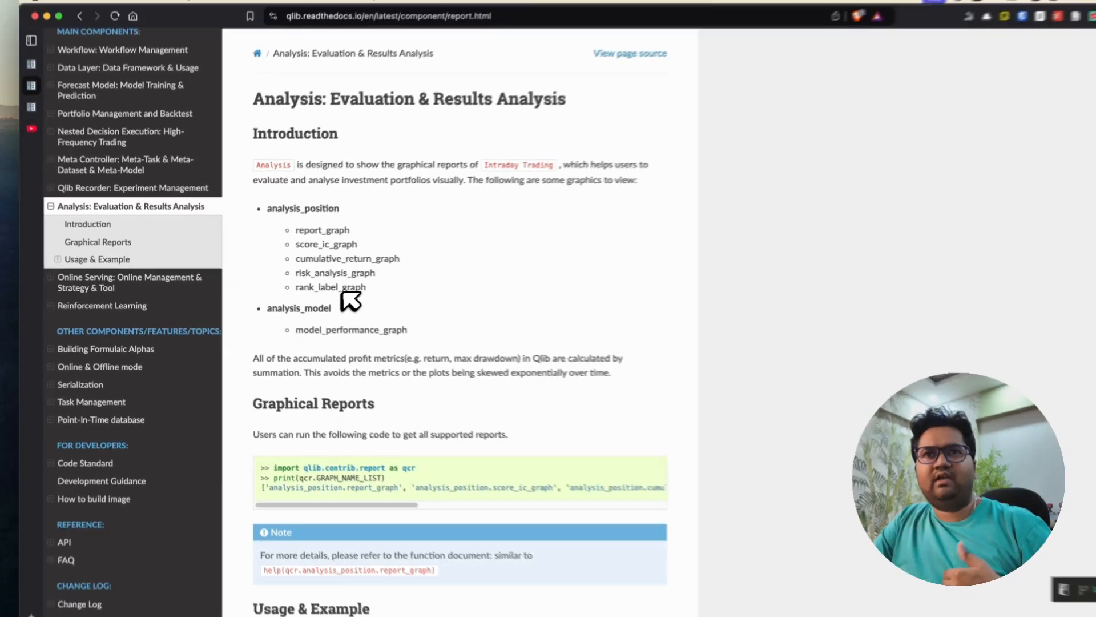
# Read the Analysis page through the IC, Q-Q and Auto Correlation charts to the end
pyautogui.scroll(-3)
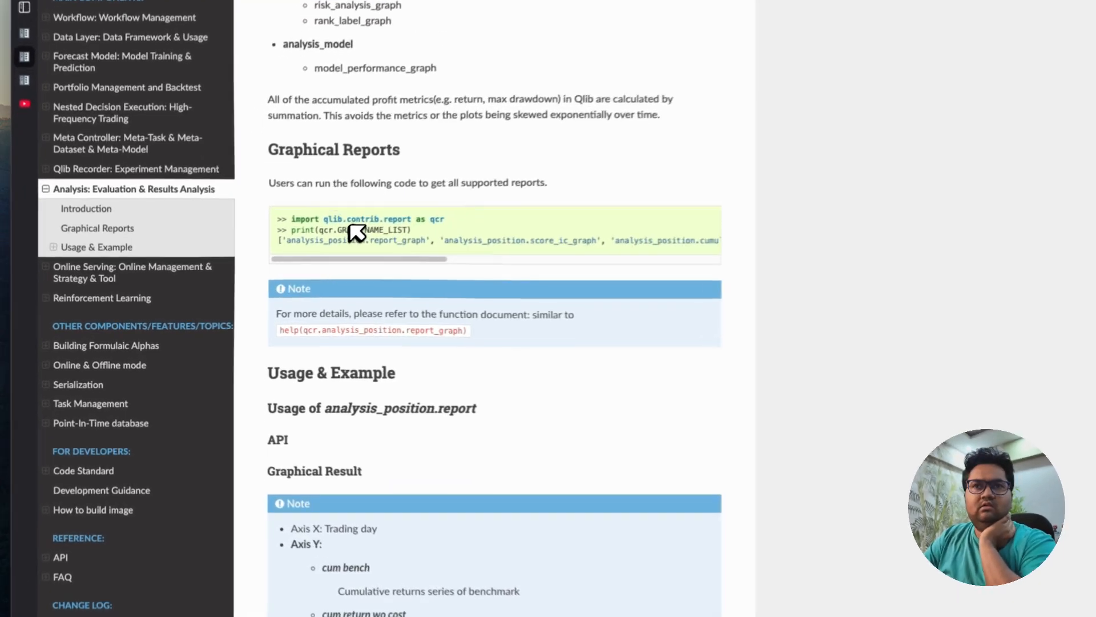
pyautogui.scroll(-3)
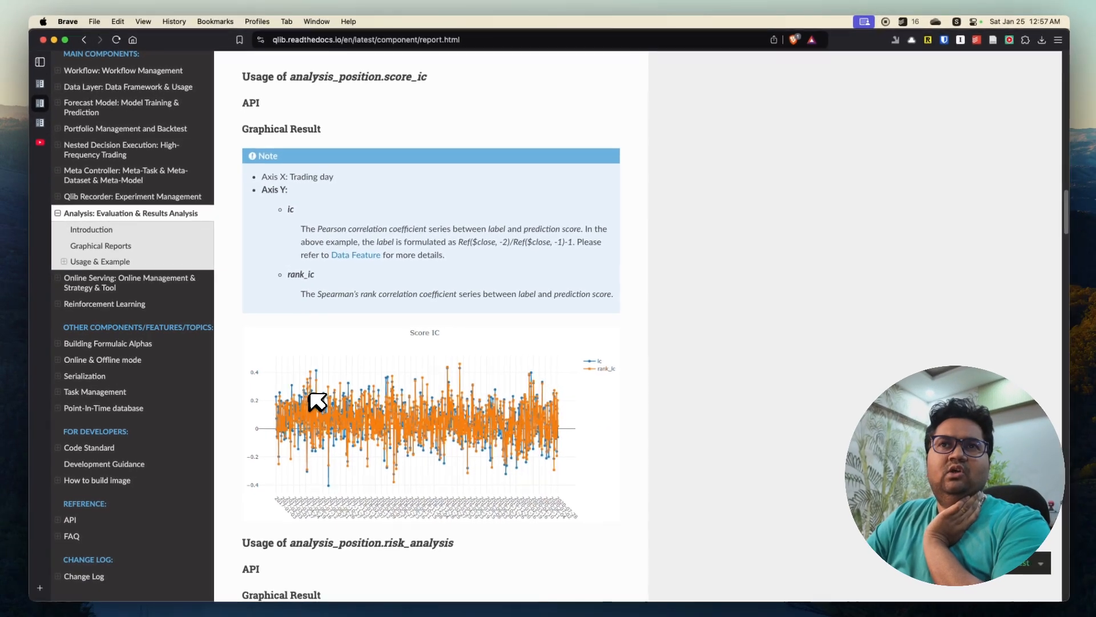
pyautogui.scroll(-3)
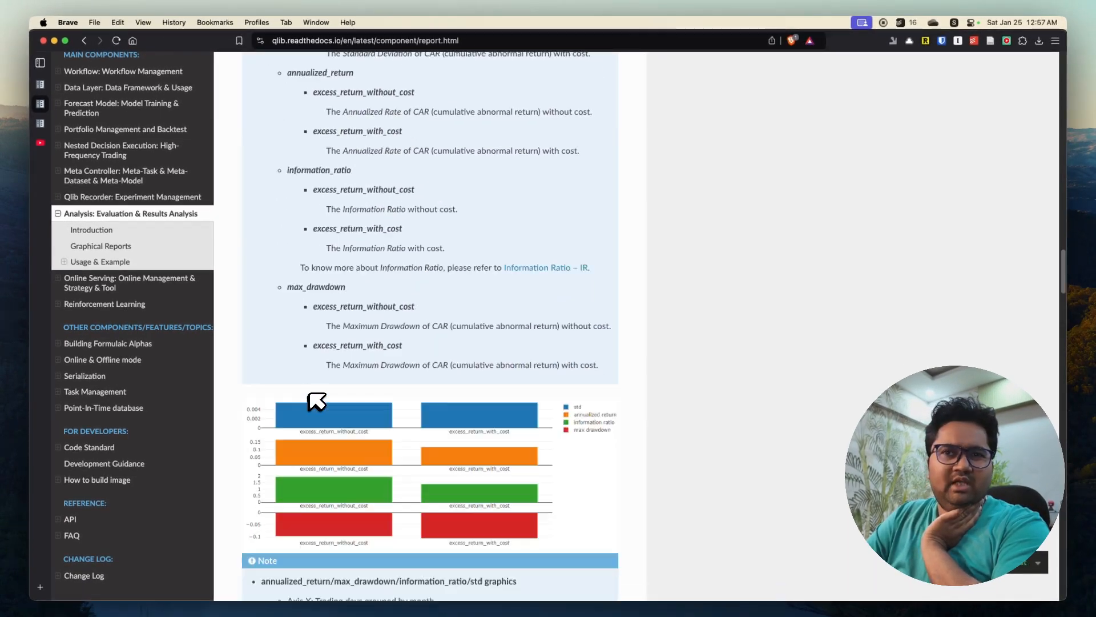
pyautogui.scroll(-3)
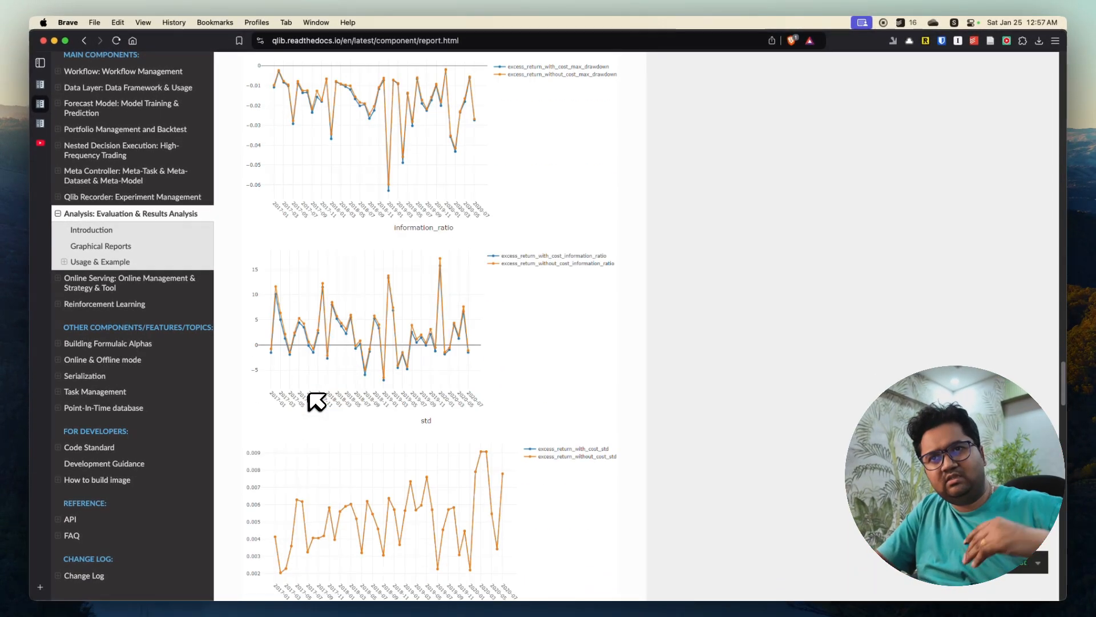
pyautogui.scroll(-3)
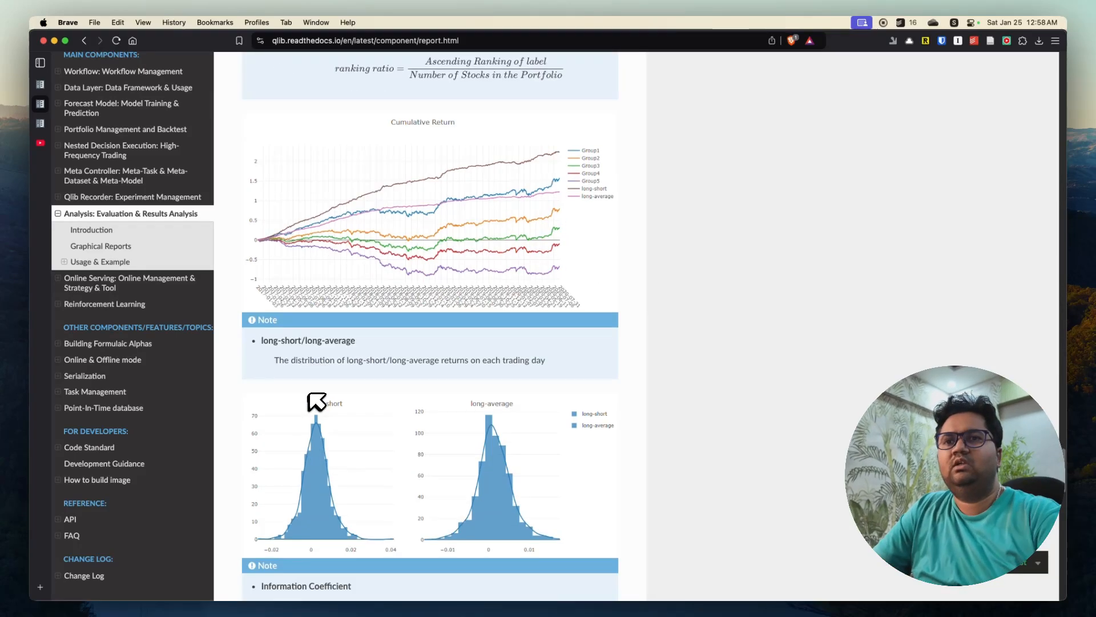
pyautogui.scroll(-3)
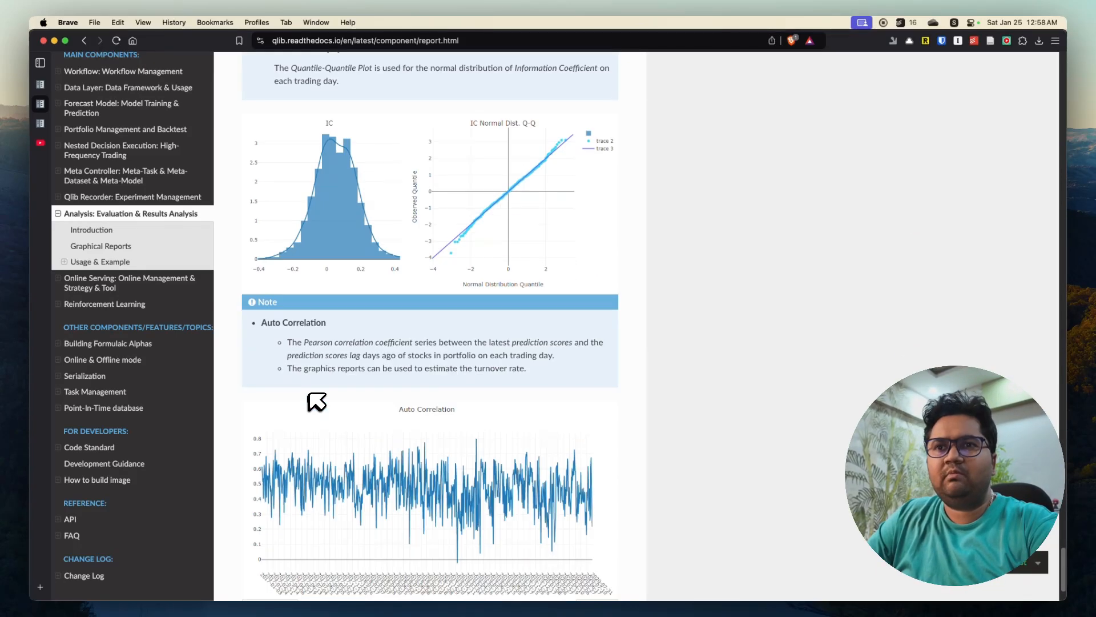
pyautogui.scroll(-3)
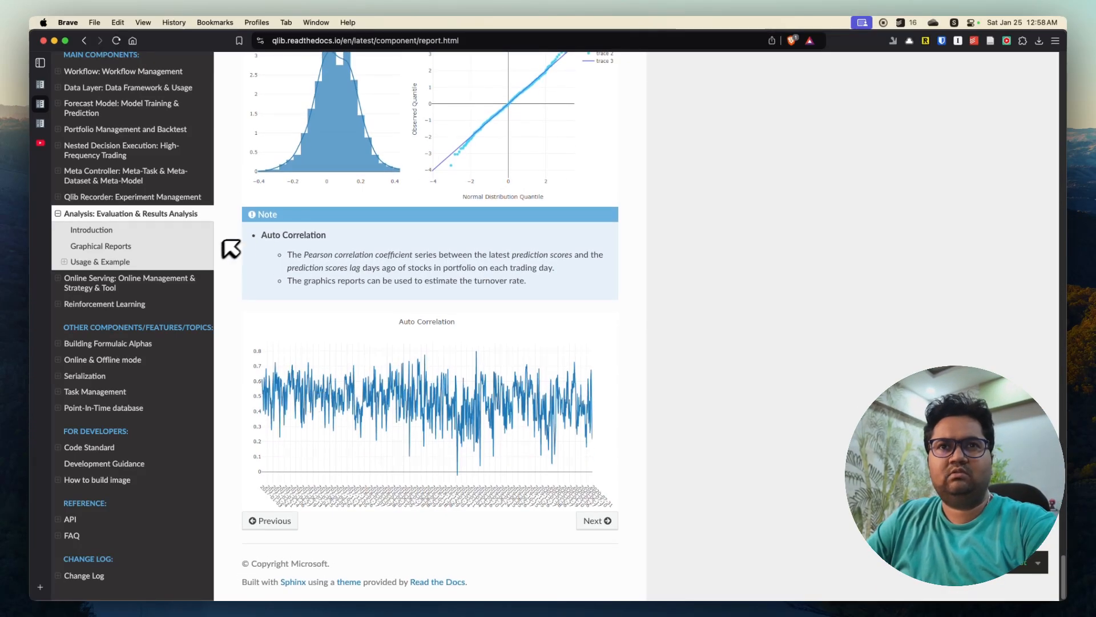
pyautogui.moveTo(247, 273)
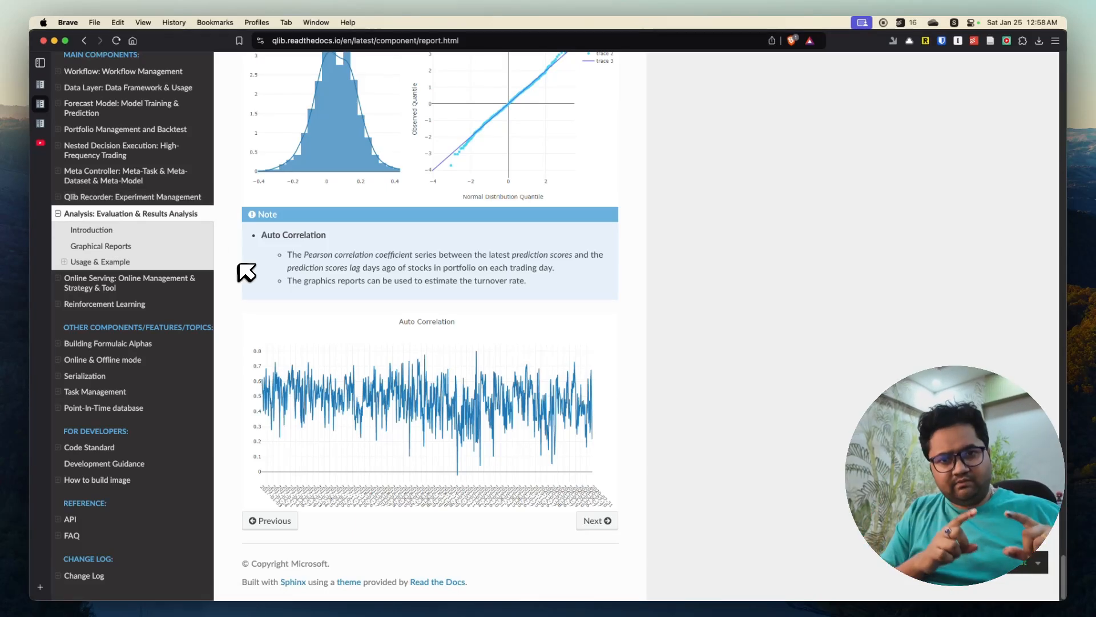
pyautogui.moveTo(177, 261)
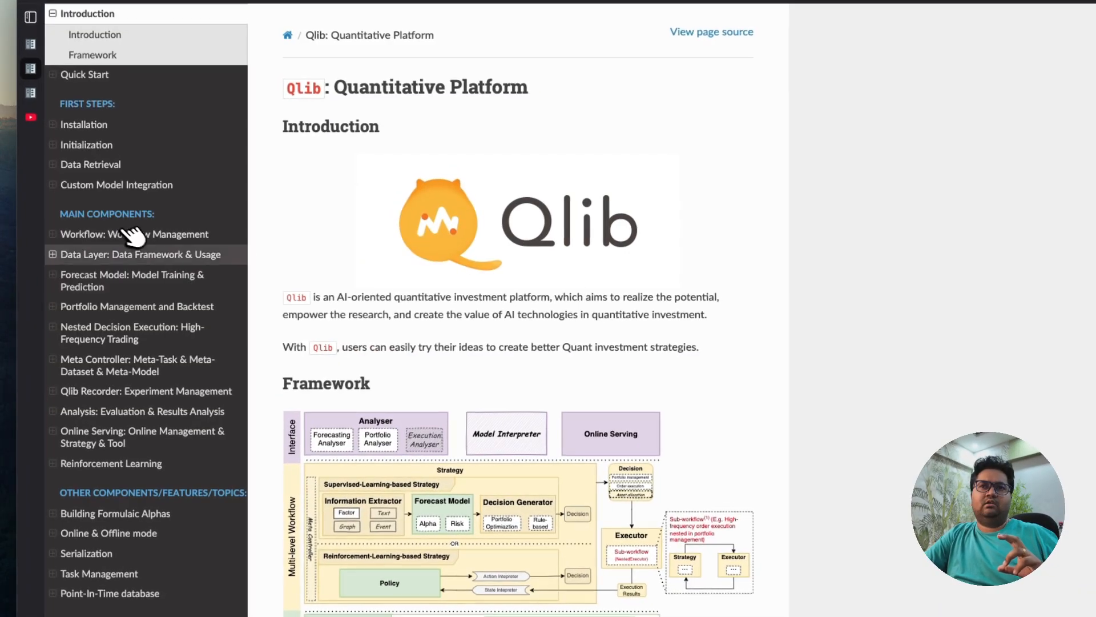
pyautogui.scroll(-3)
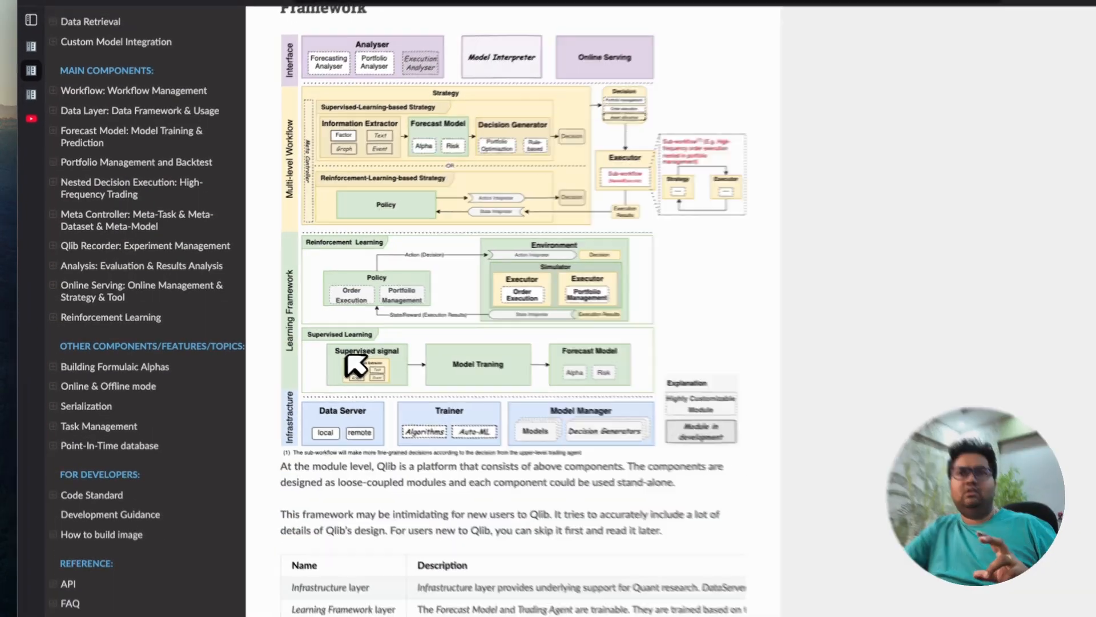